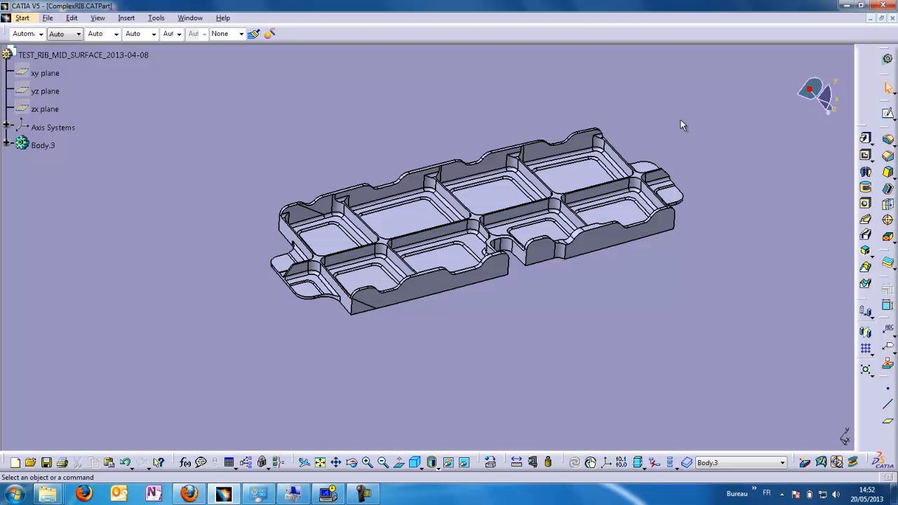
mouse_move(531, 359)
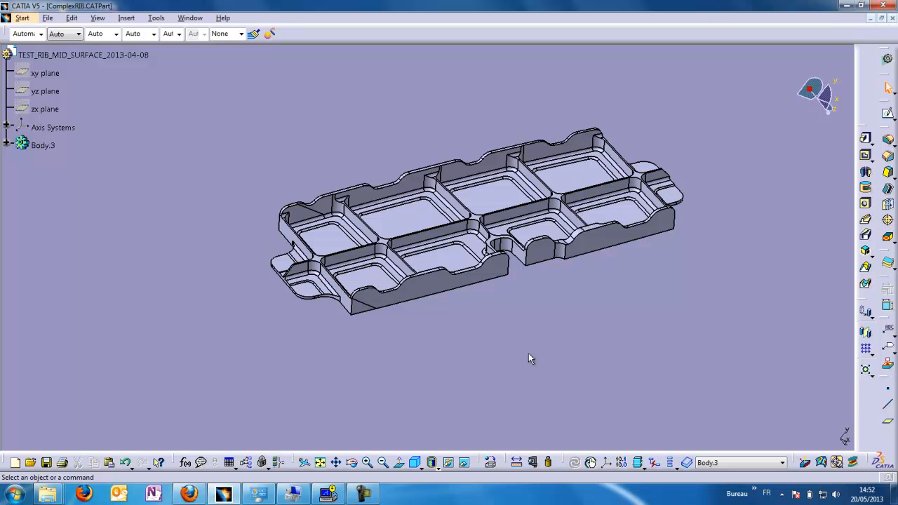
mouse_move(491, 365)
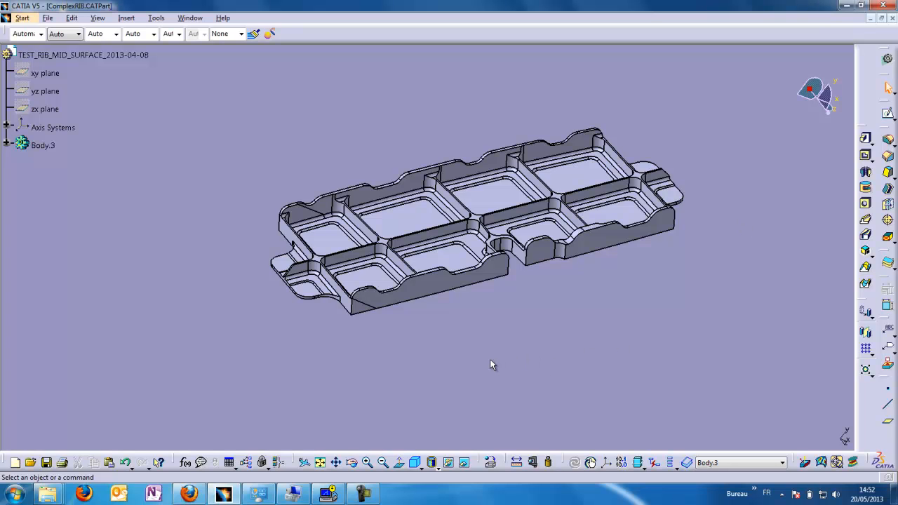
mouse_move(493, 366)
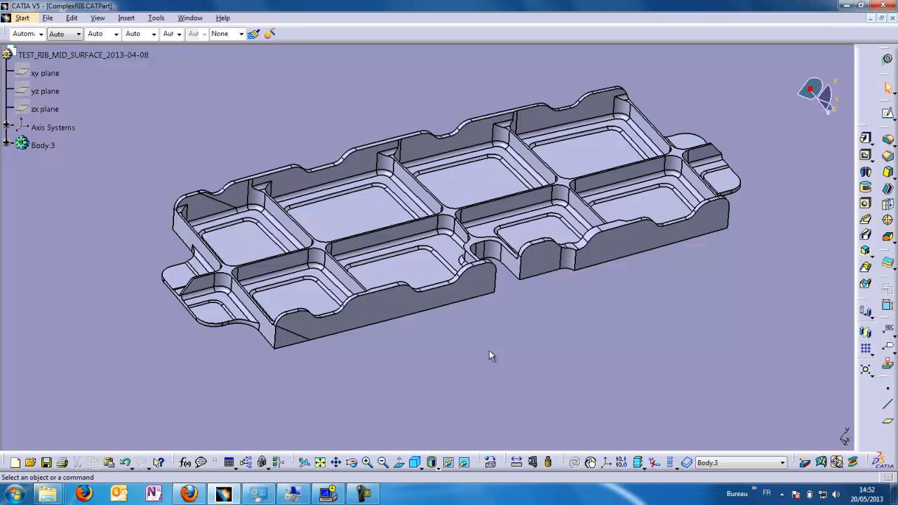
Turn the rib edge-on, inspect Body.3's RemoveFace features, then open the Start menu of workbenches.
drag(491, 356, 452, 316)
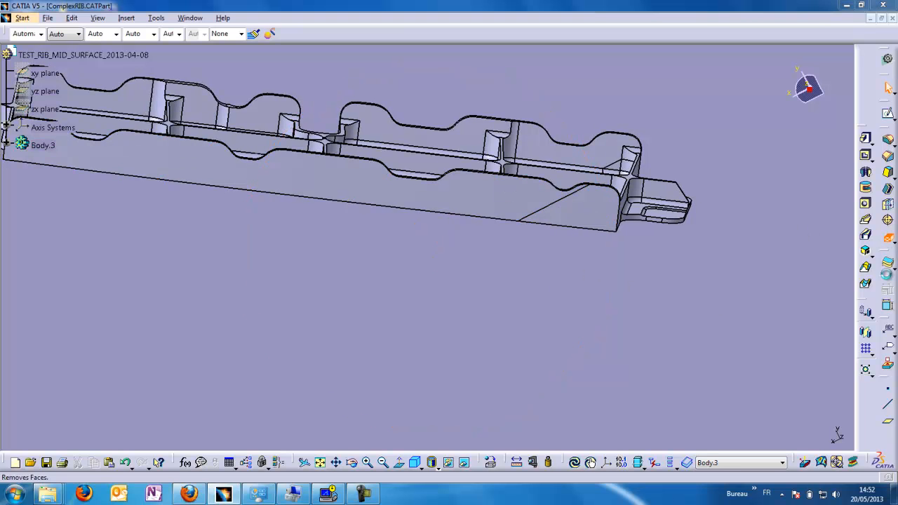
click(568, 208)
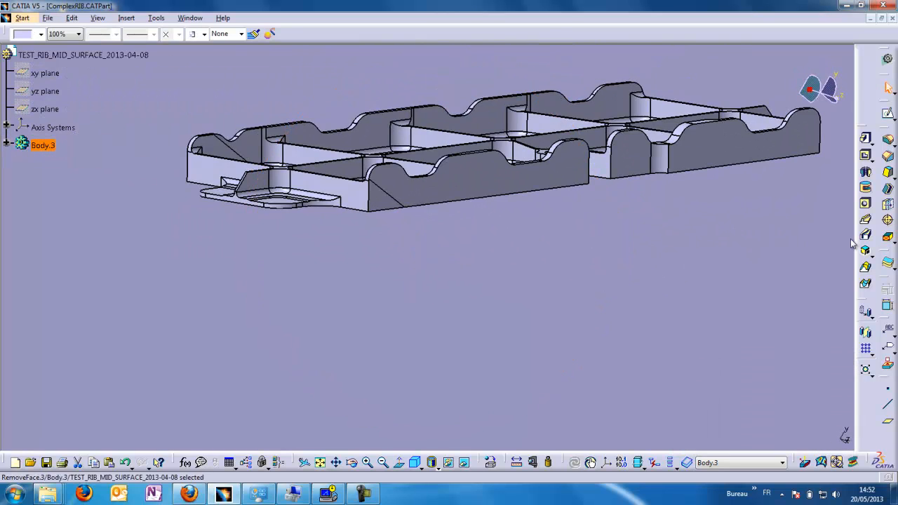
click(385, 199)
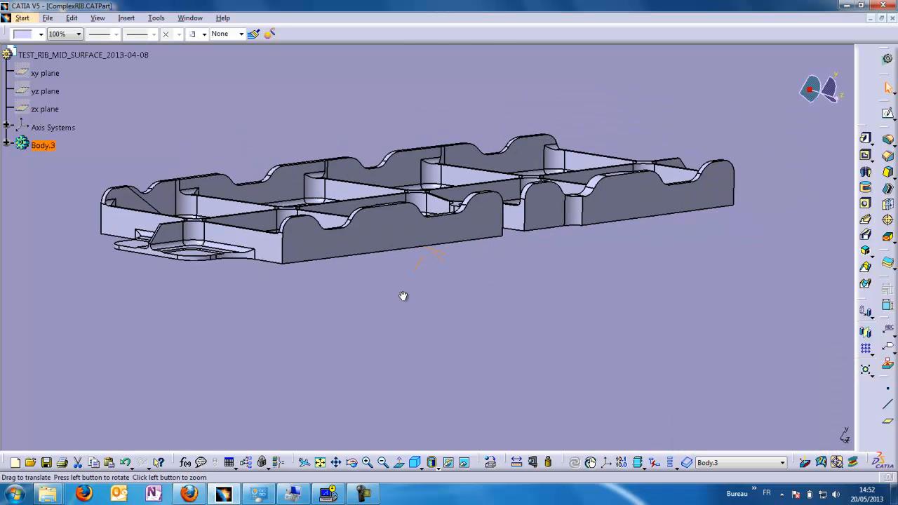
click(22, 17)
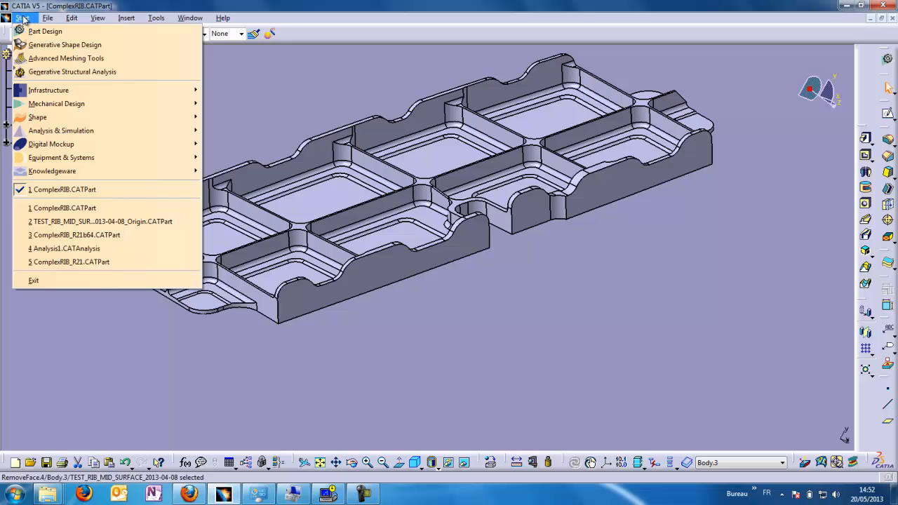
mouse_move(66, 59)
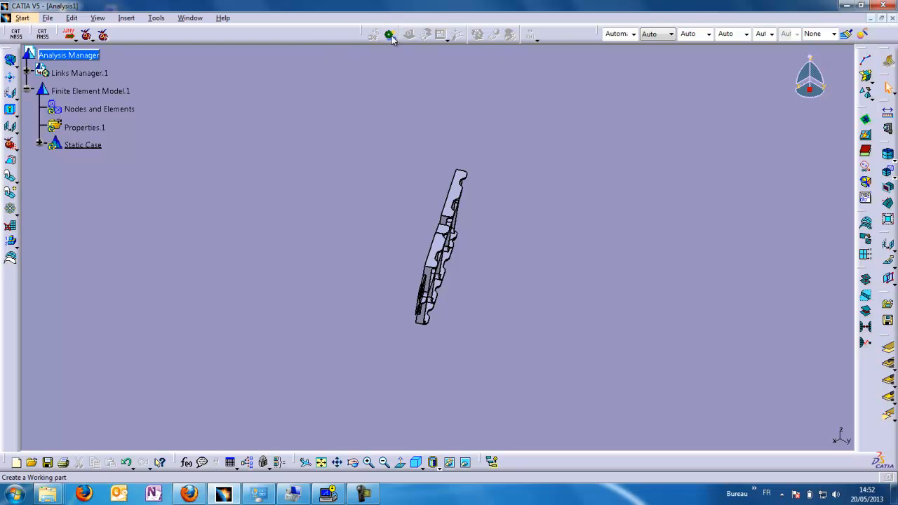
mouse_move(390, 34)
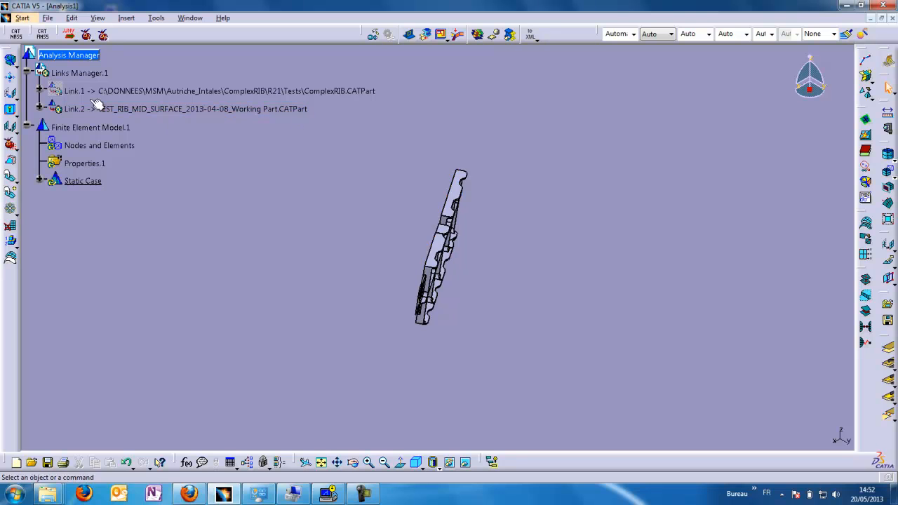
Launch Generative Structural Analysis with a Static Analysis and a linked Working Part.
click(39, 73)
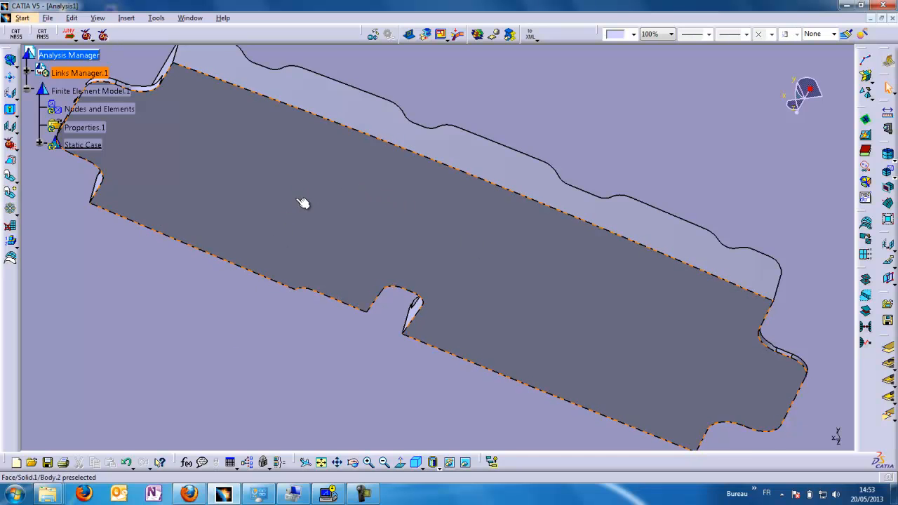
Assign a 2.6 mm thickness to the rib's large flat face, creating Working Set.1.
click(303, 204)
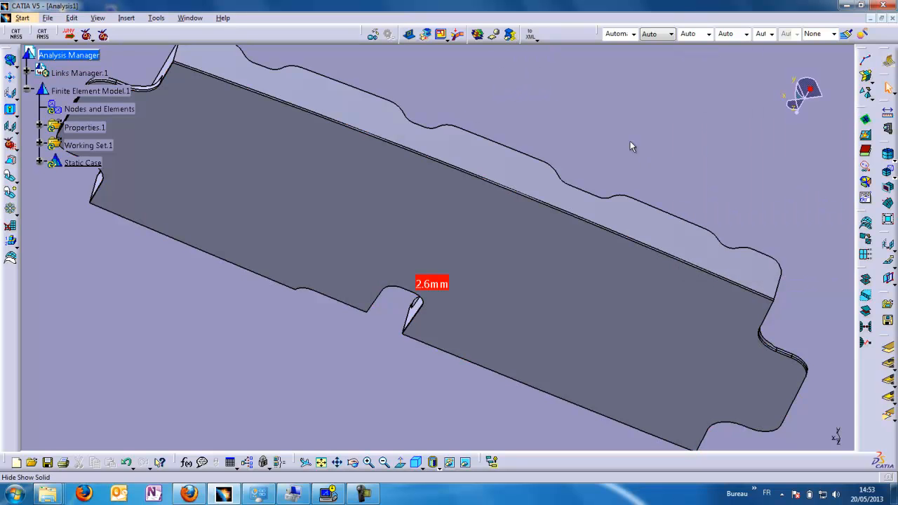
mouse_move(511, 33)
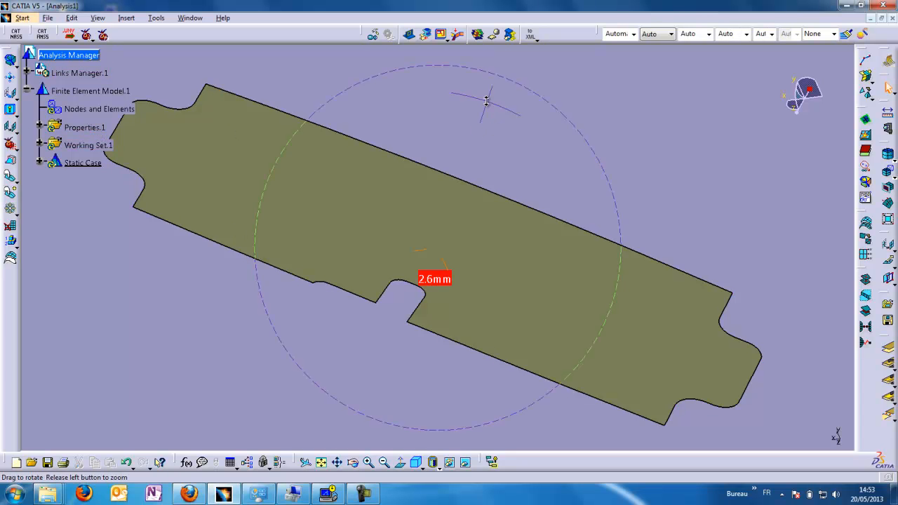
drag(485, 101, 519, 56)
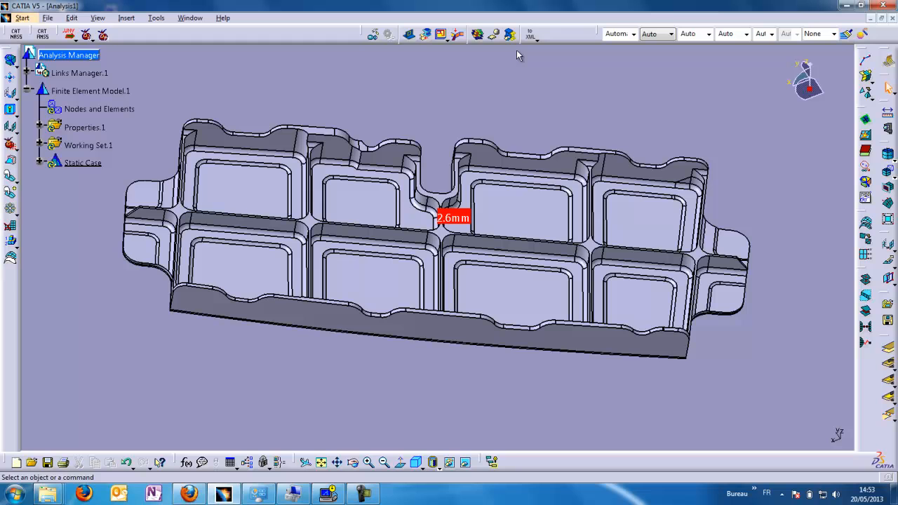
mouse_move(427, 36)
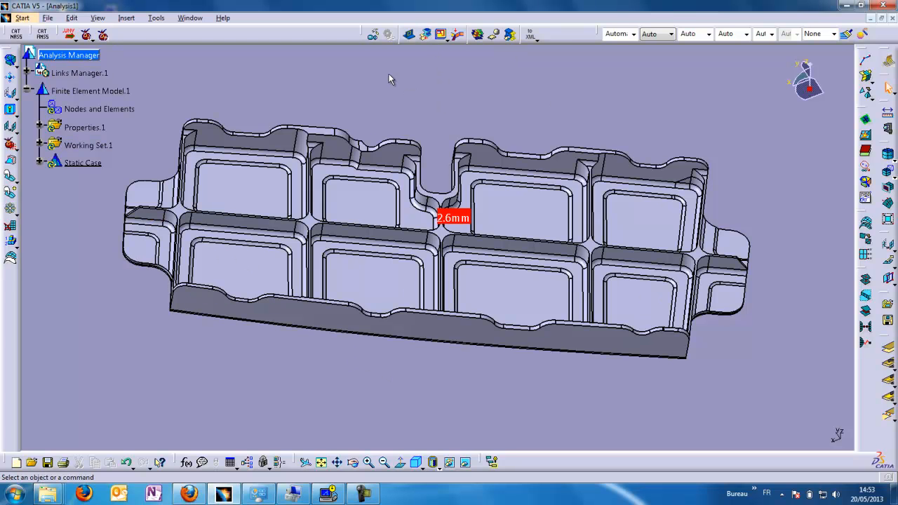
mouse_move(398, 77)
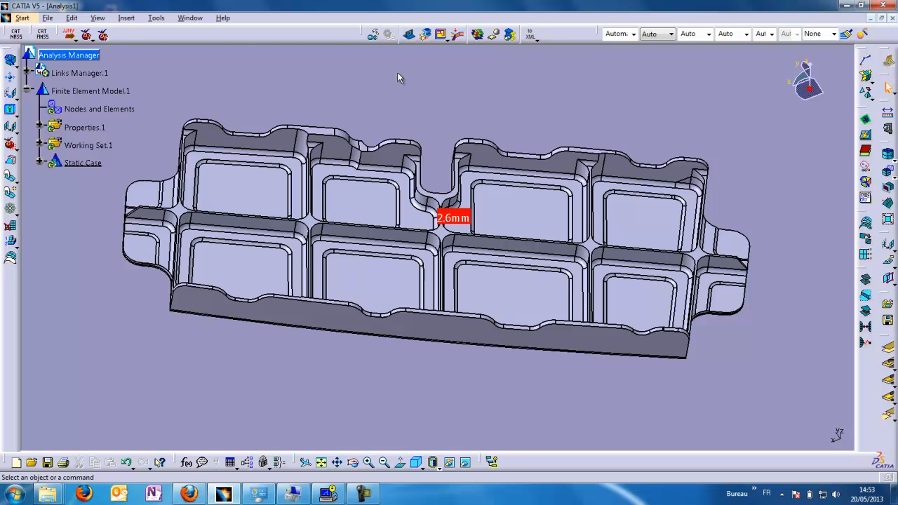
mouse_move(373, 33)
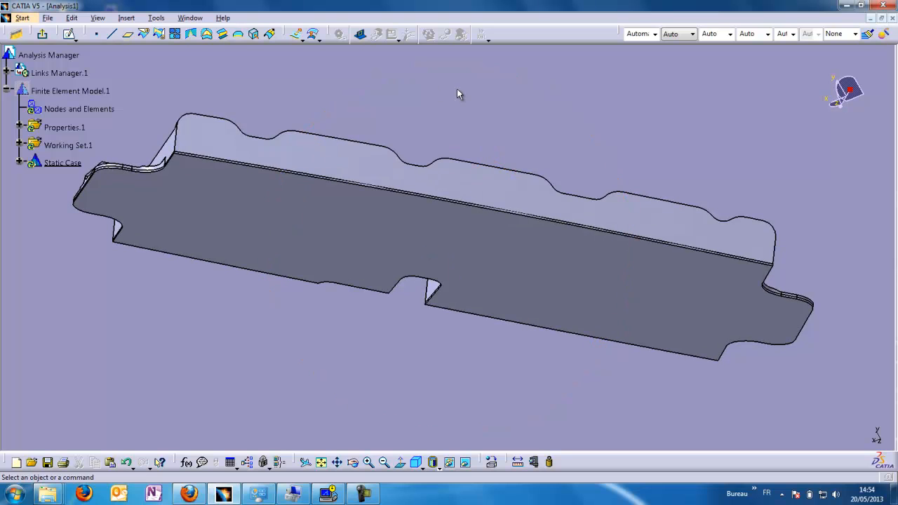
mouse_move(373, 93)
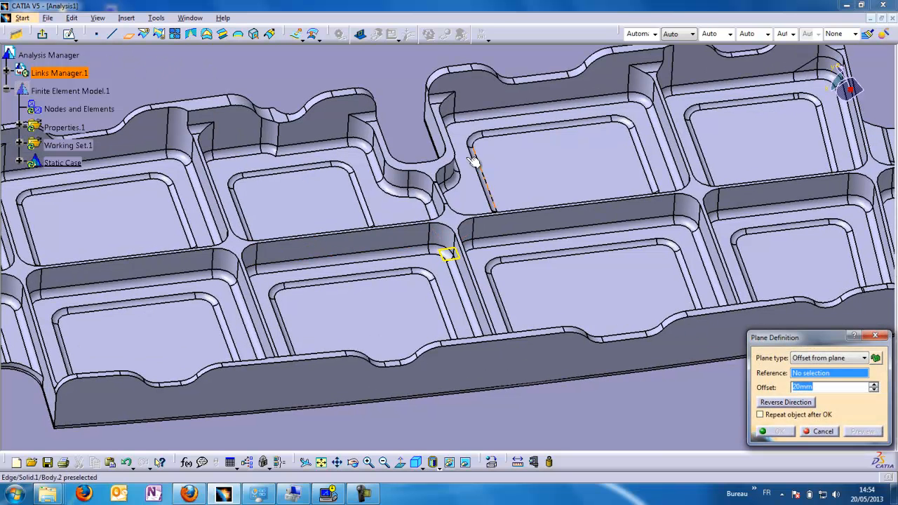
mouse_move(533, 264)
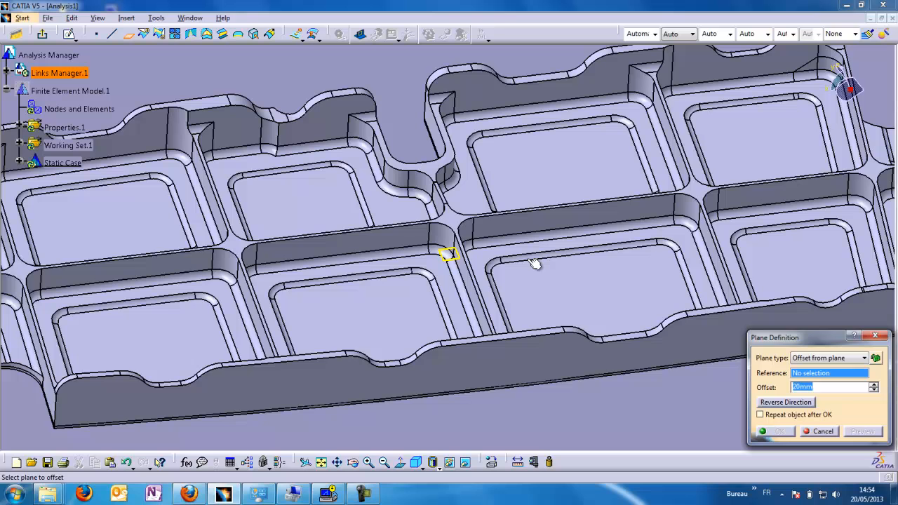
Define an Offset-from-plane plane on a rib face at 0 mm and inspect it from several angles.
click(449, 225)
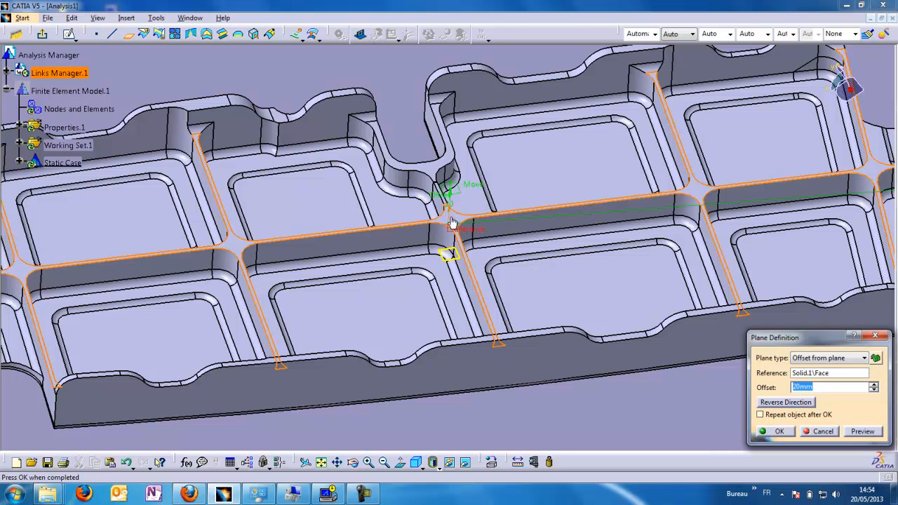
text(0)
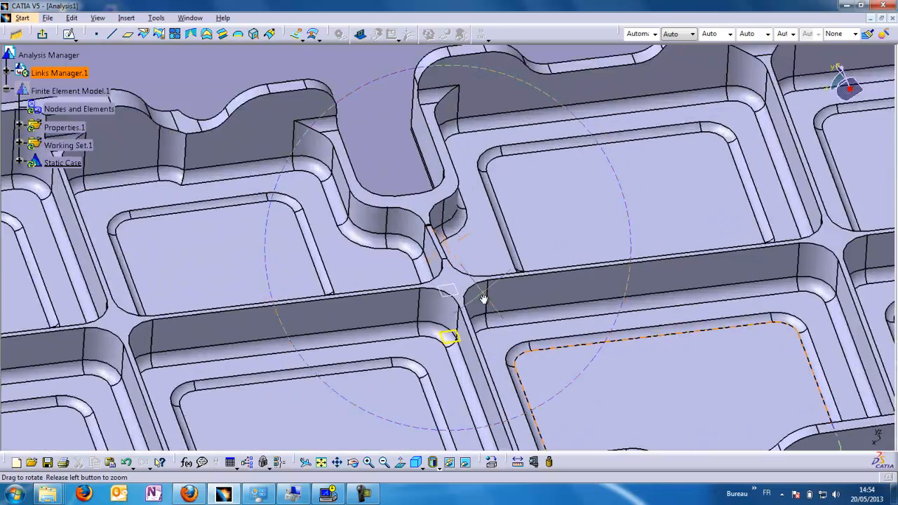
drag(477, 298, 477, 199)
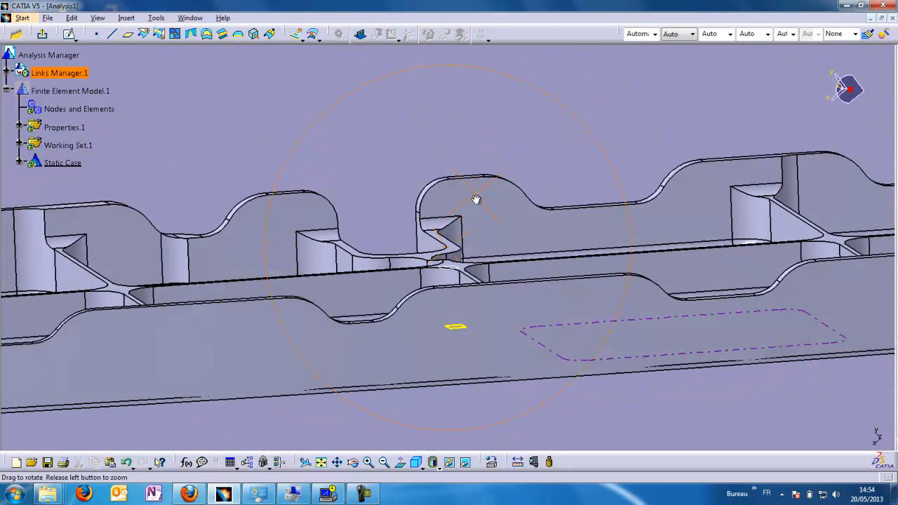
drag(477, 199, 432, 281)
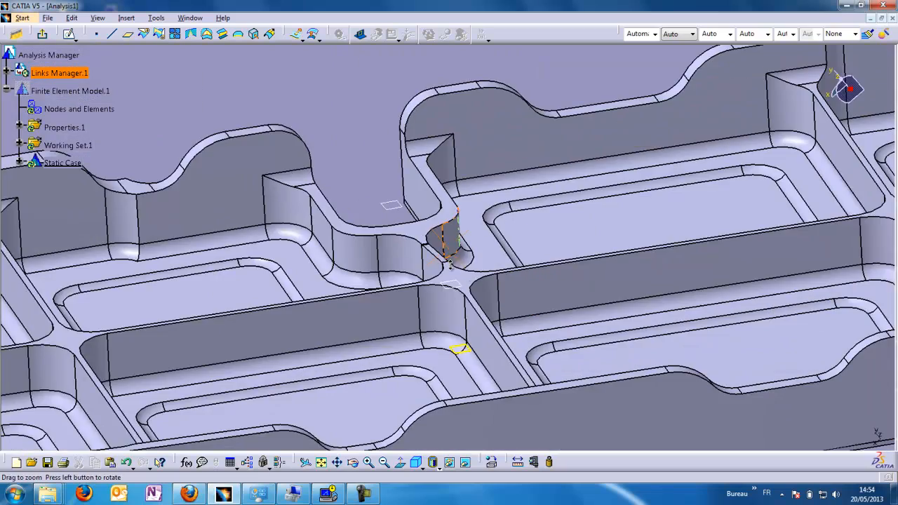
drag(449, 259, 362, 323)
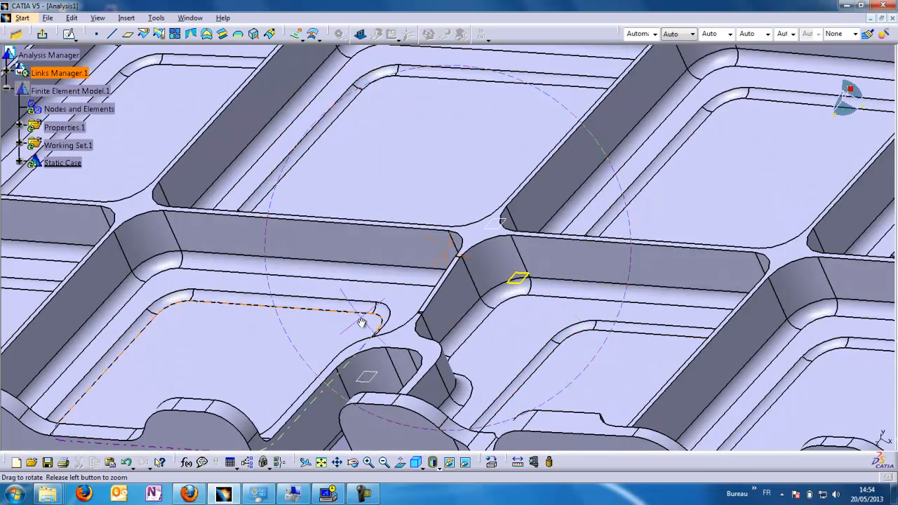
drag(362, 322, 512, 269)
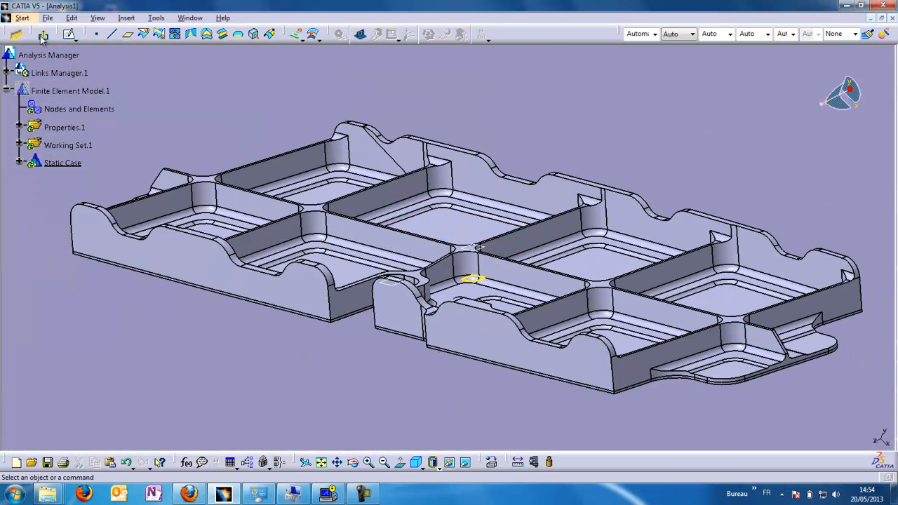
Build a Medial Surface from the central wall faces, limited by the rib base.
click(59, 73)
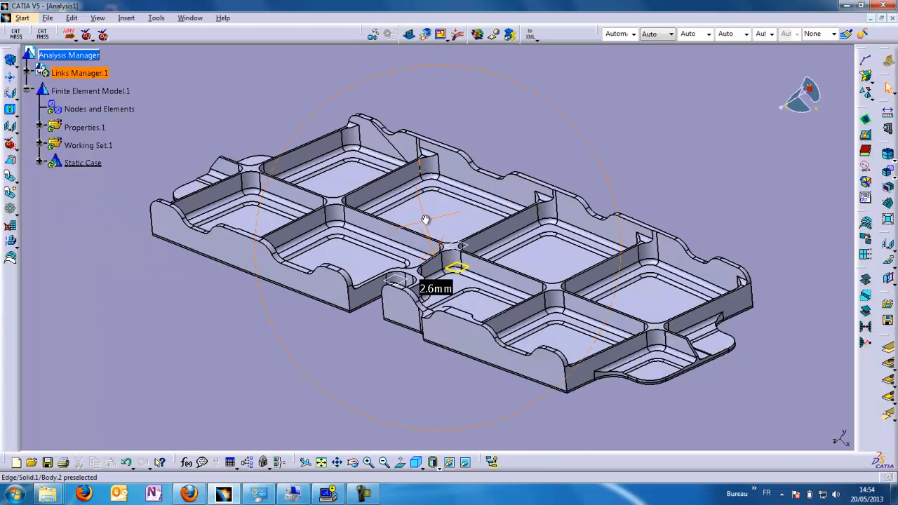
drag(424, 219, 396, 311)
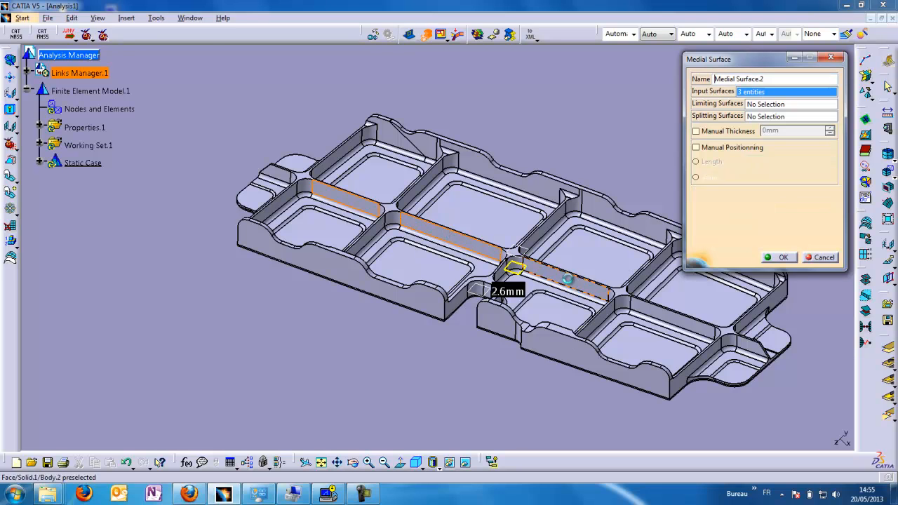
click(671, 322)
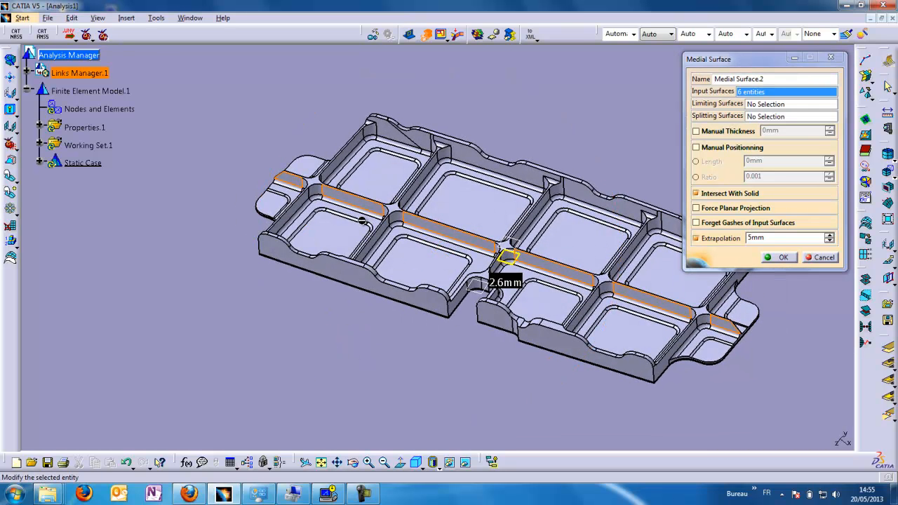
mouse_move(480, 391)
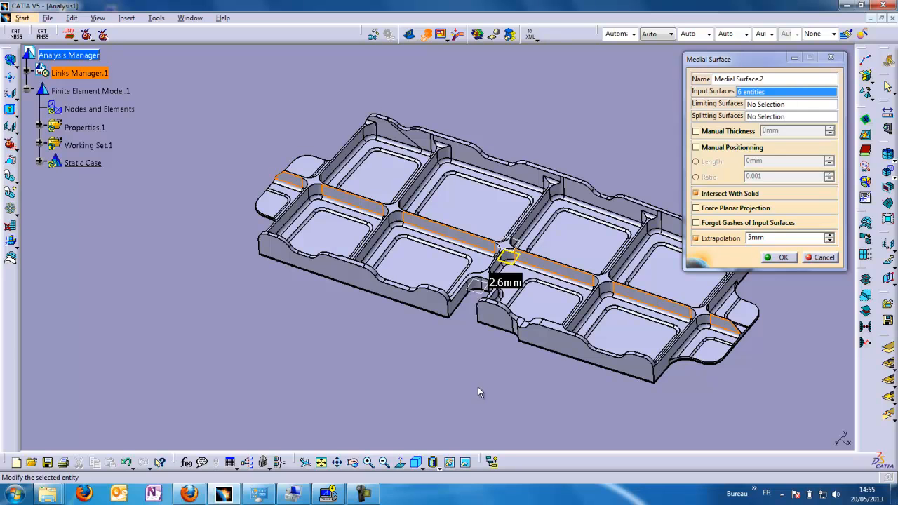
mouse_move(760, 112)
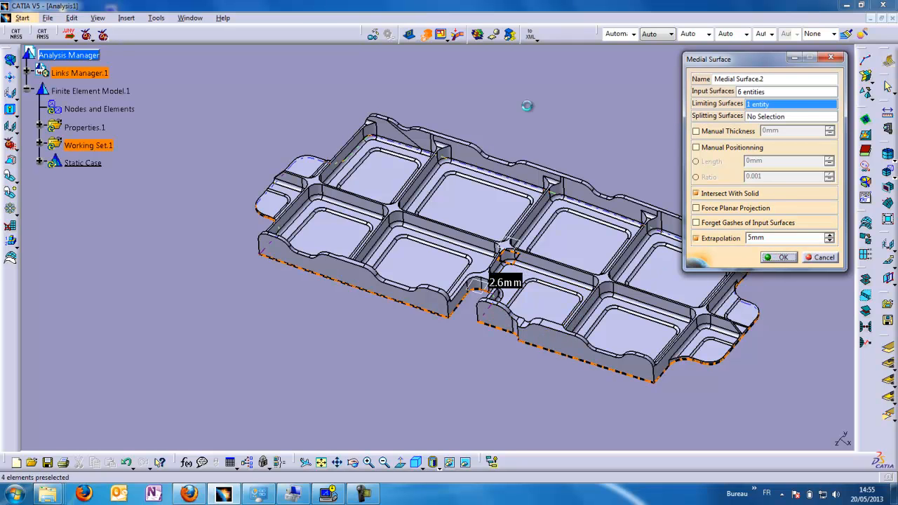
click(783, 258)
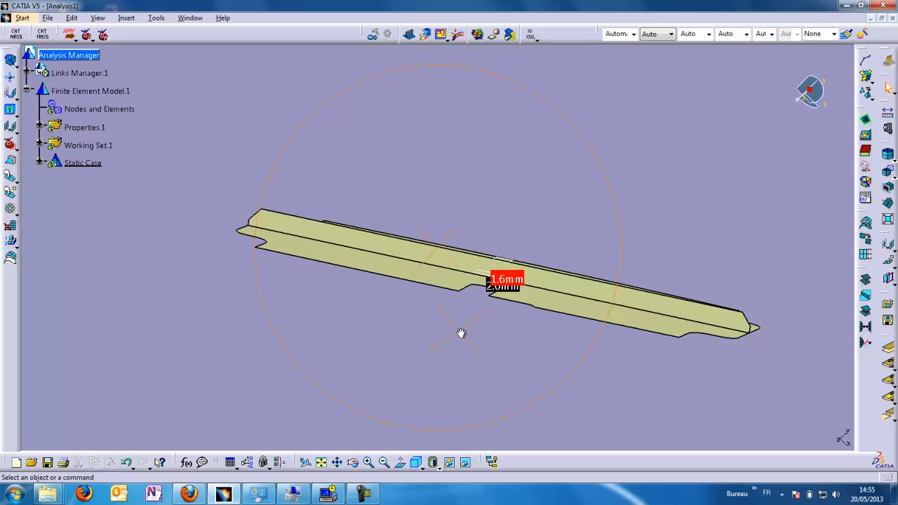
Build a second Medial Surface from the faces of the three transverse cross walls.
drag(460, 333, 529, 342)
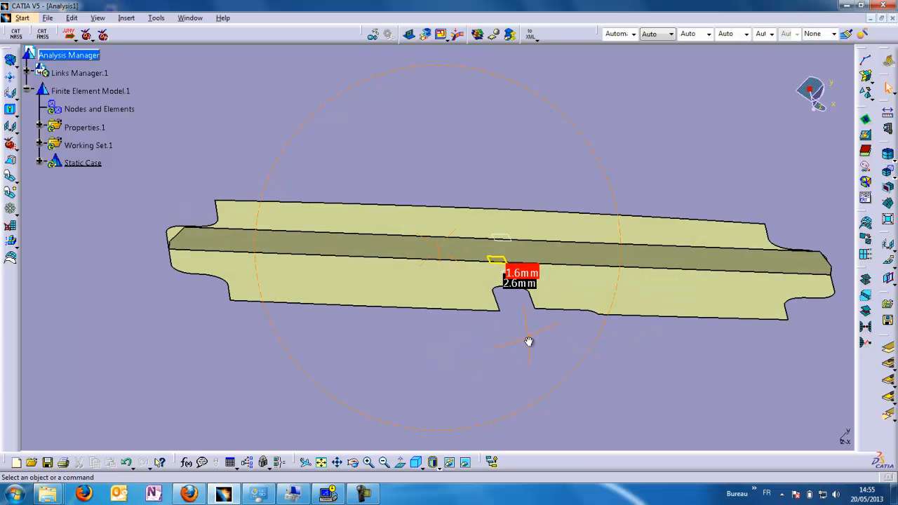
drag(529, 342, 519, 294)
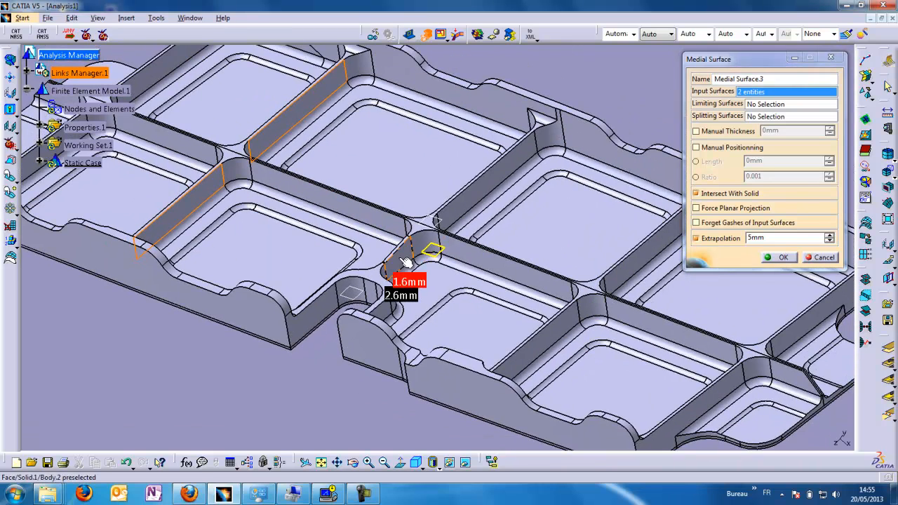
click(548, 343)
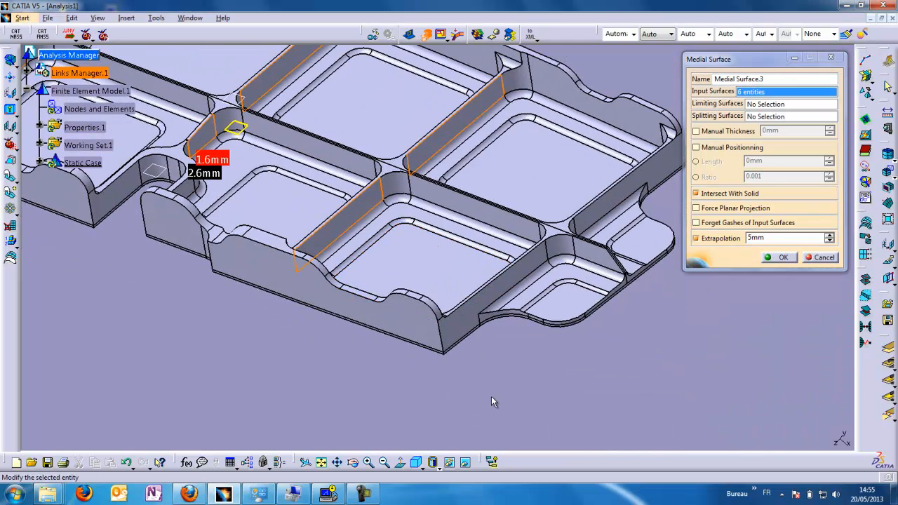
mouse_move(797, 261)
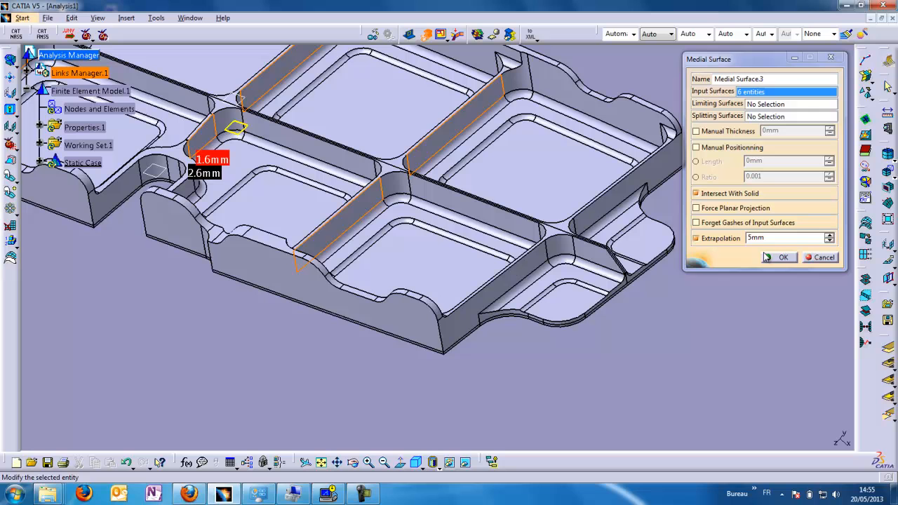
click(783, 257)
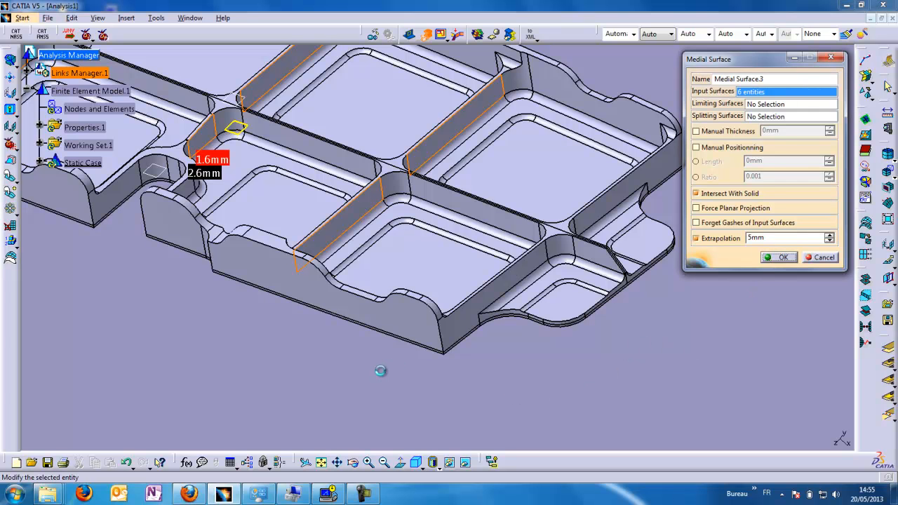
click(779, 258)
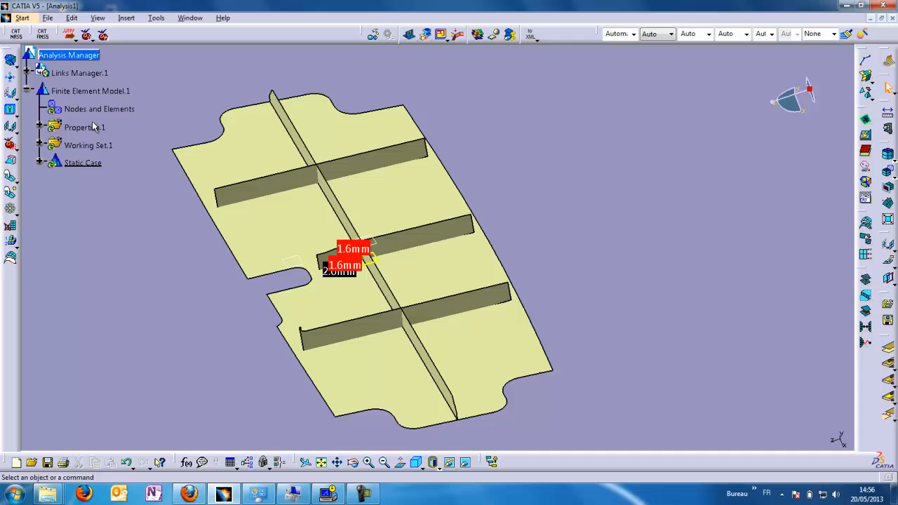
click(84, 127)
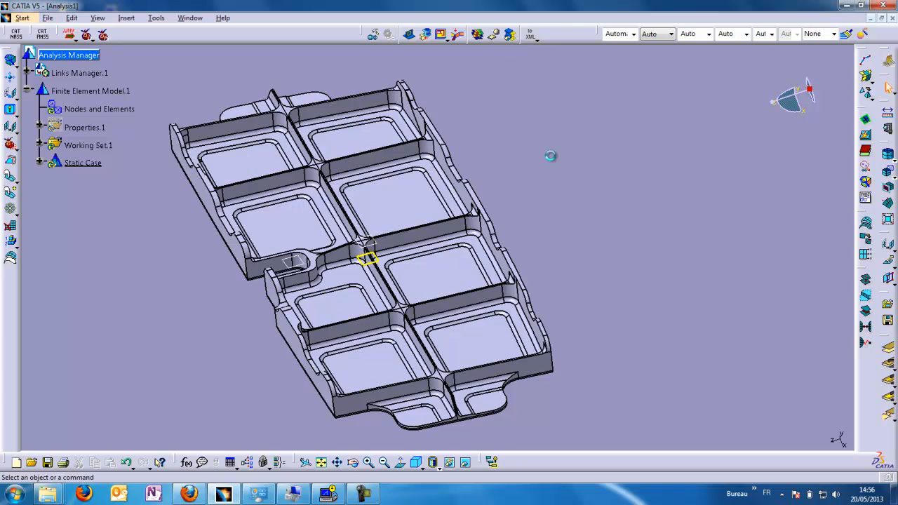
mouse_move(595, 272)
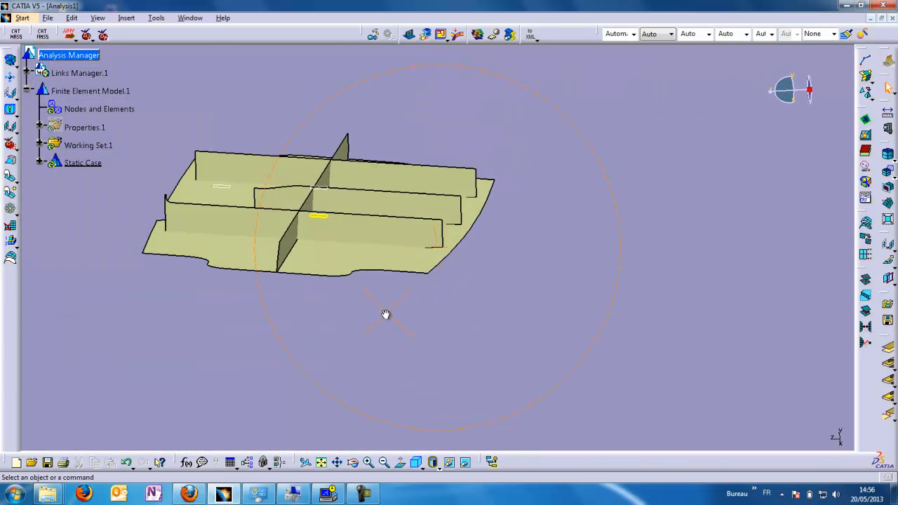
Set Medial Surface.3's Extrapolation to 50 mm and check how the walls meet the plate.
drag(384, 314, 424, 247)
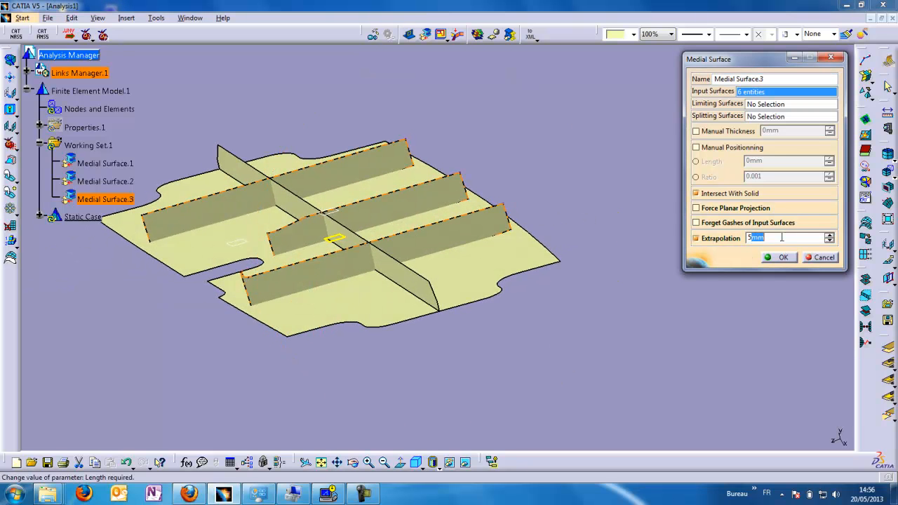
text(50)
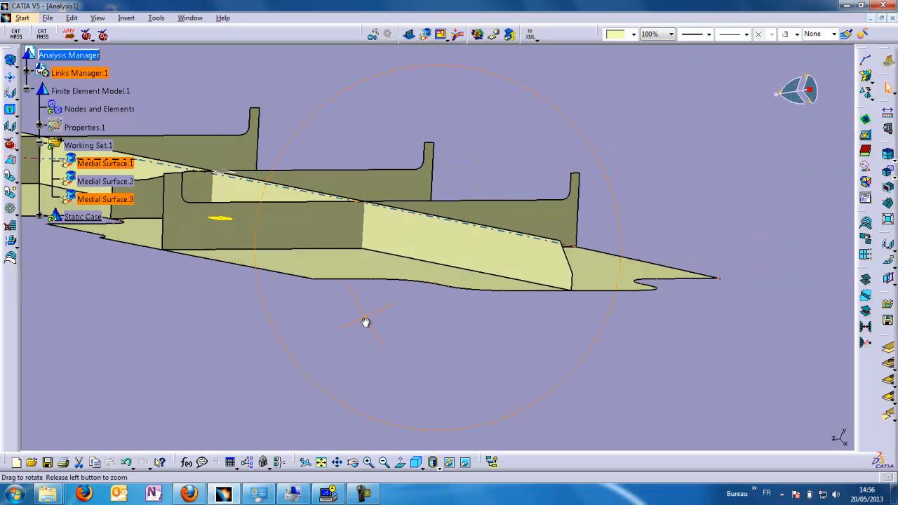
drag(364, 321, 376, 292)
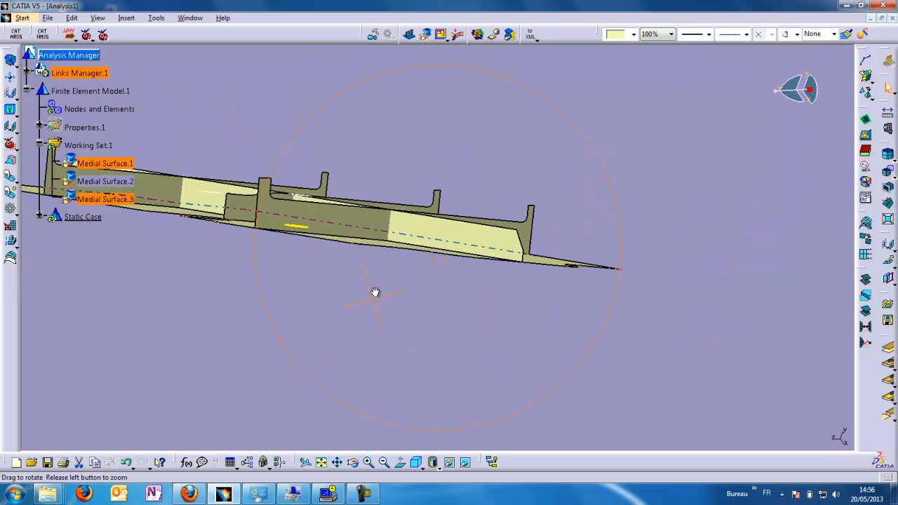
drag(376, 292, 339, 372)
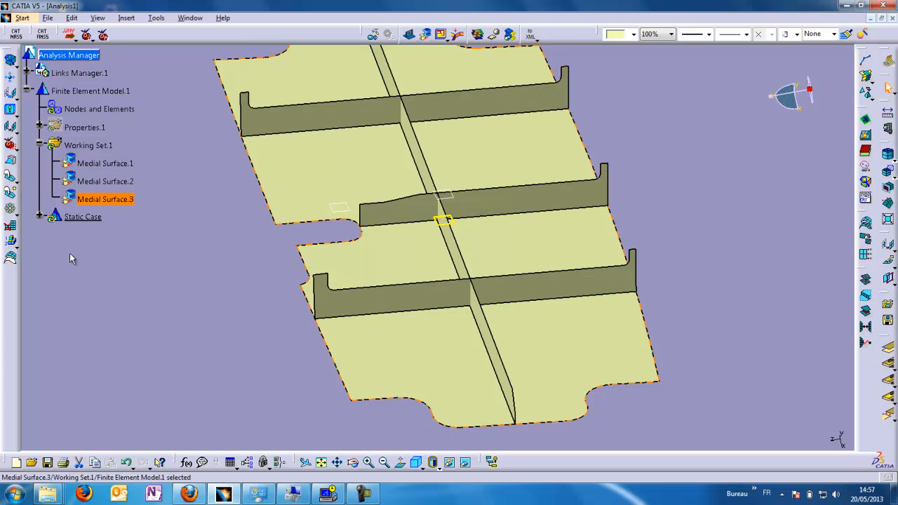
Reopen Medial Surface.3 and bound it with two limiting surfaces.
double_click(104, 199)
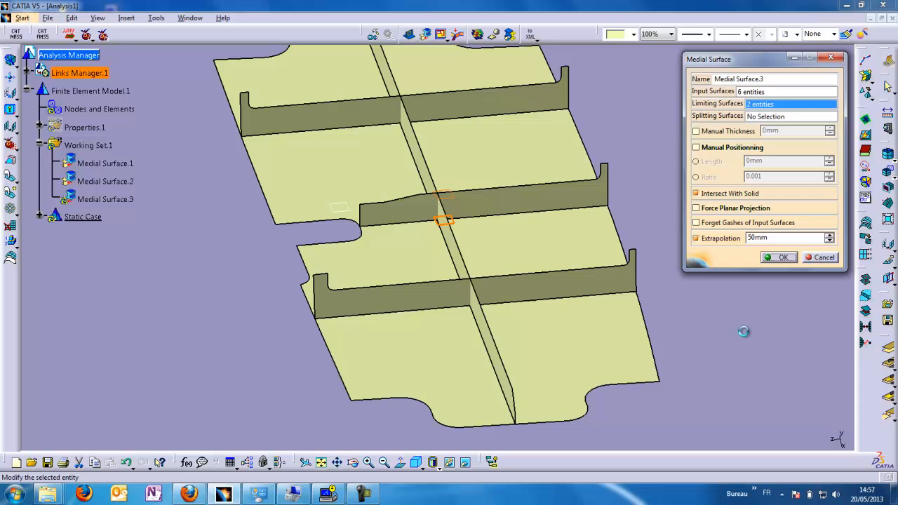
click(783, 257)
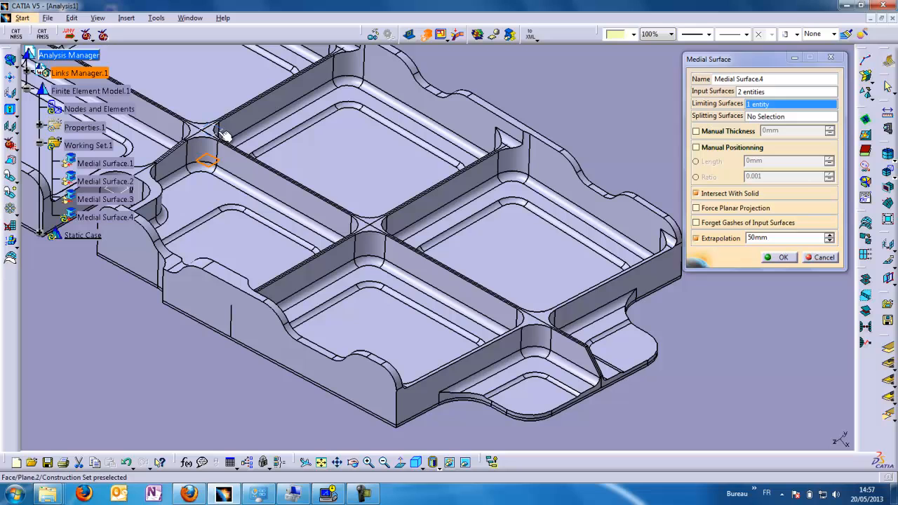
Create Medial Surface.4 from the end wall's two faces with two limiting surfaces, then inspect it.
click(404, 381)
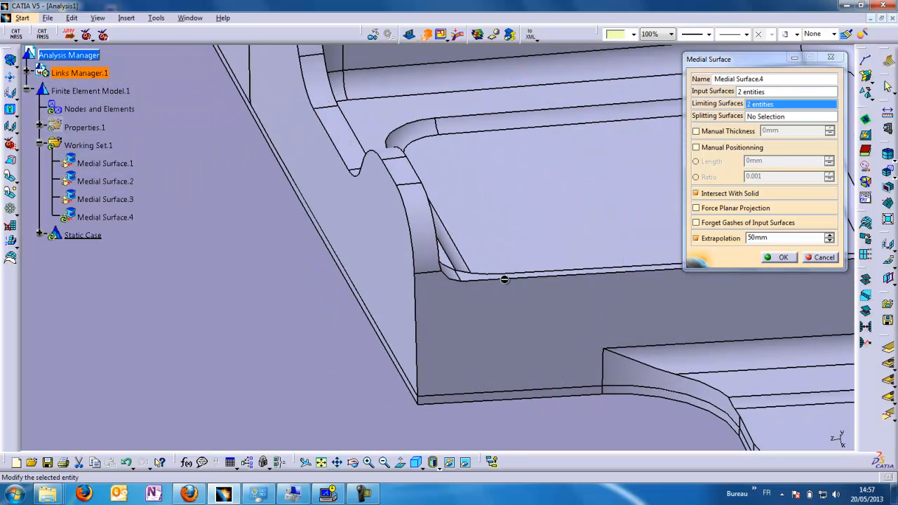
mouse_move(541, 340)
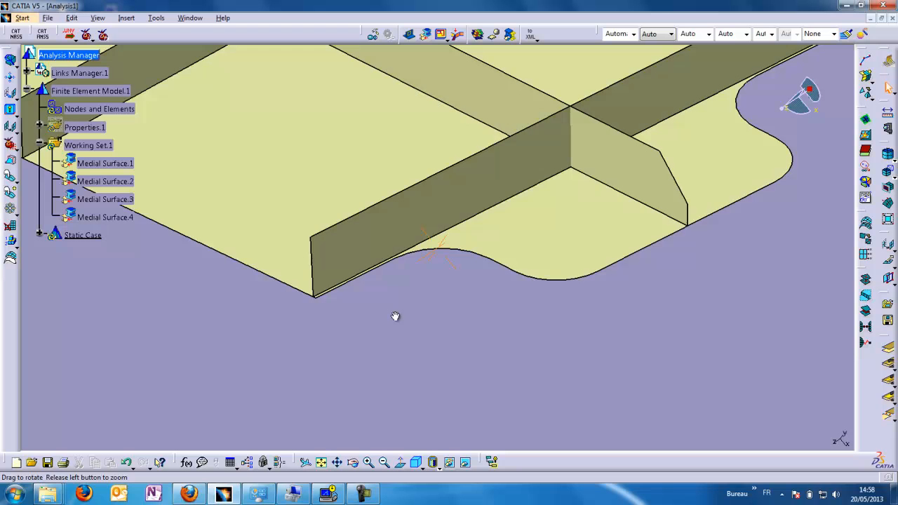
drag(396, 316, 470, 310)
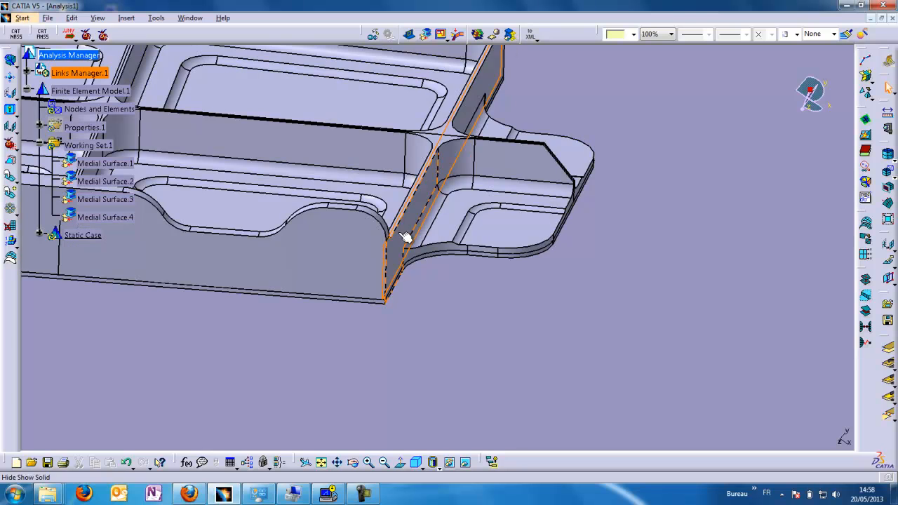
mouse_move(404, 225)
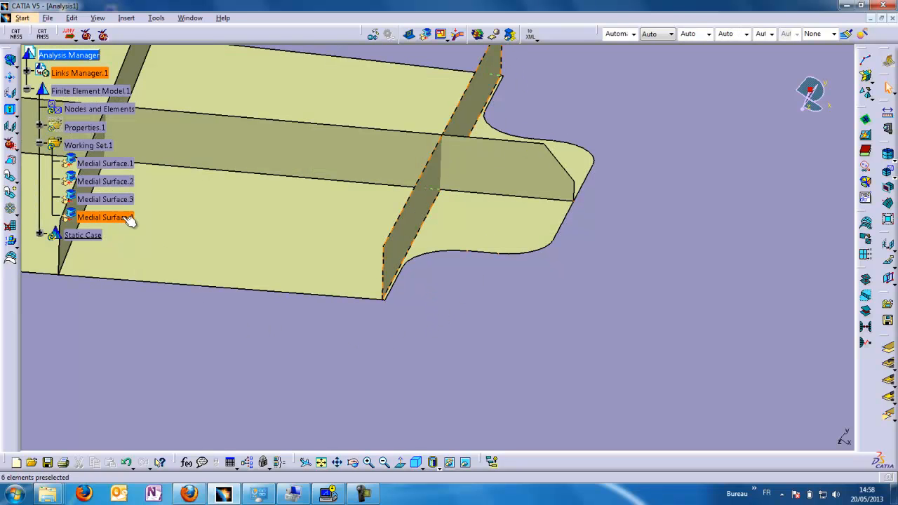
Set Medial Surface.4 to Manual Positioning by Ratio and confirm it.
double_click(105, 216)
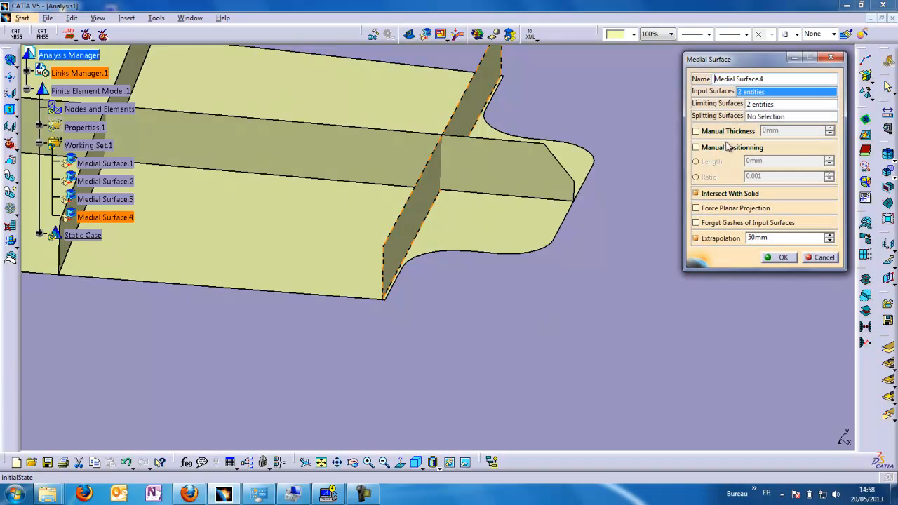
click(696, 148)
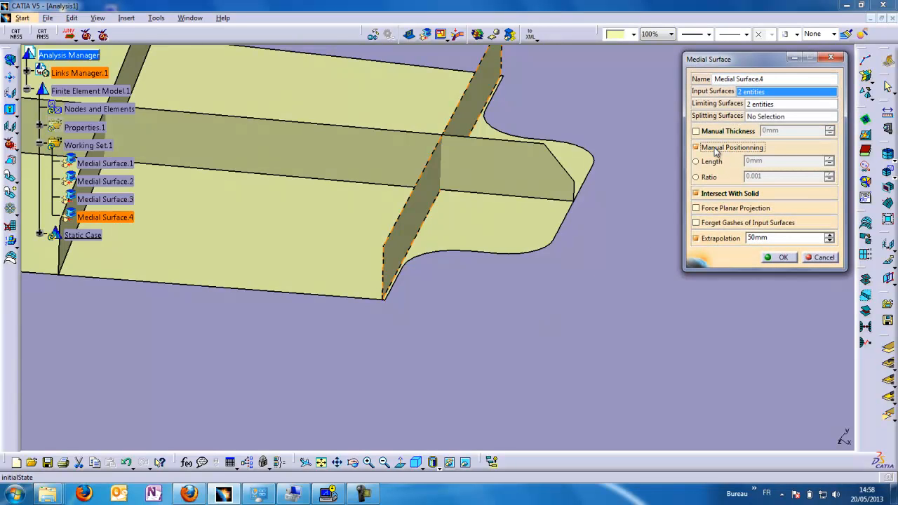
click(695, 177)
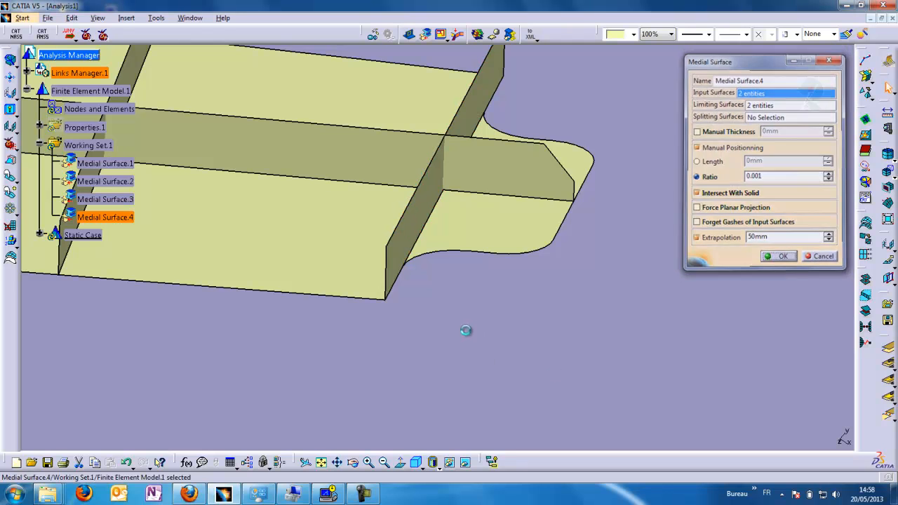
click(782, 255)
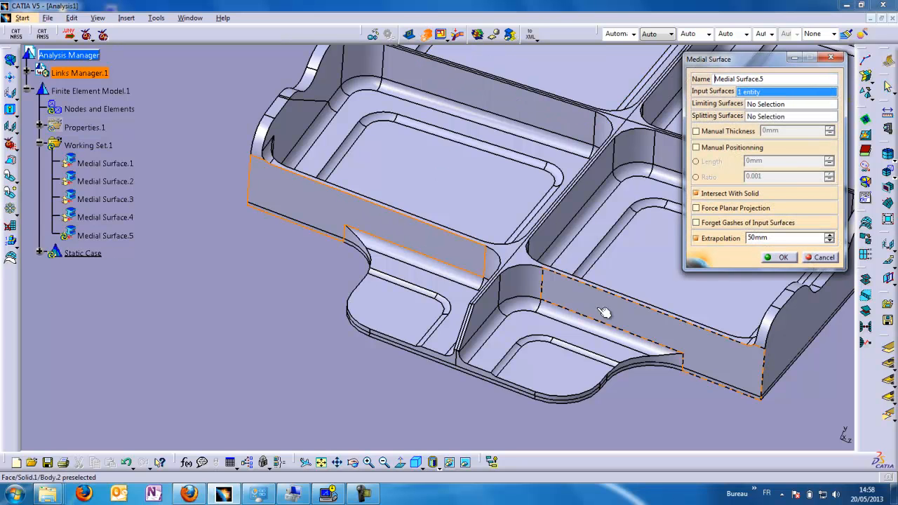
Use the opposite wall face as input and Plane.2 as the limiting surface for Medial Surface.5.
click(578, 193)
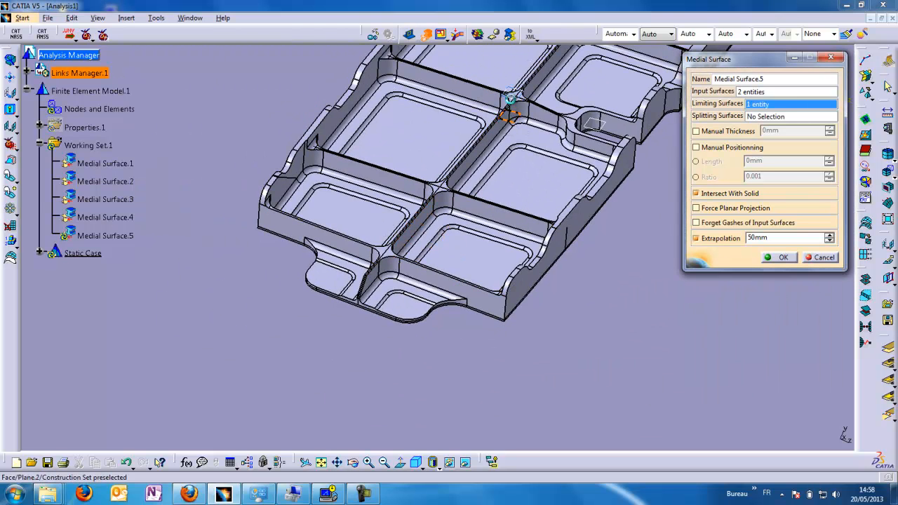
click(511, 112)
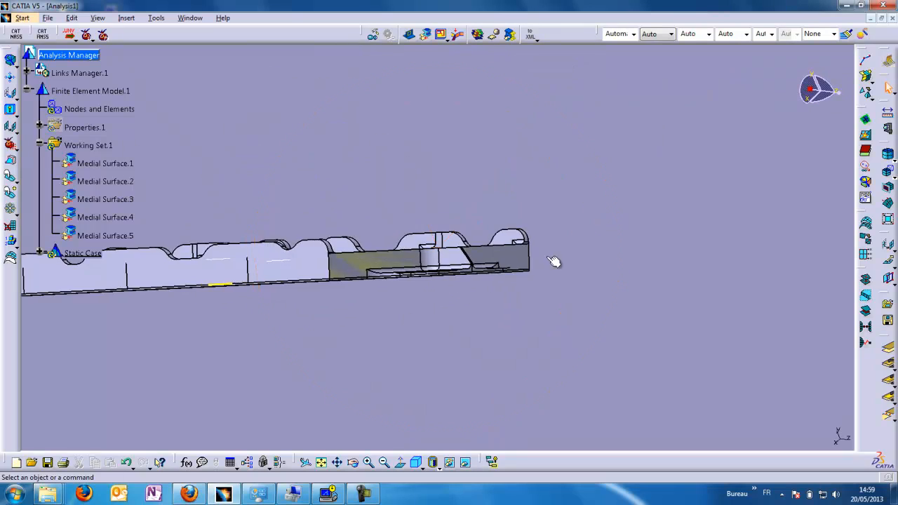
drag(554, 261, 482, 314)
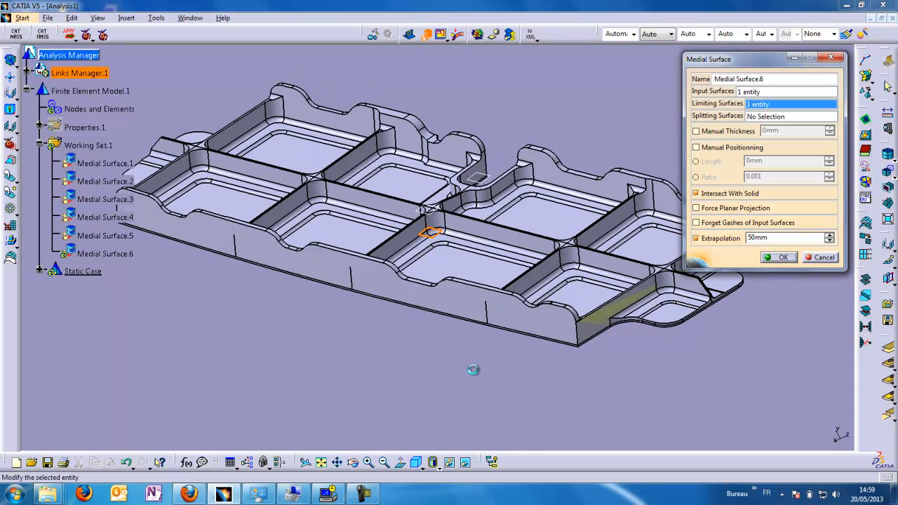
Confirm Medial Surface.6, then redefine it with Manual Positioning set to Ratio.
click(779, 256)
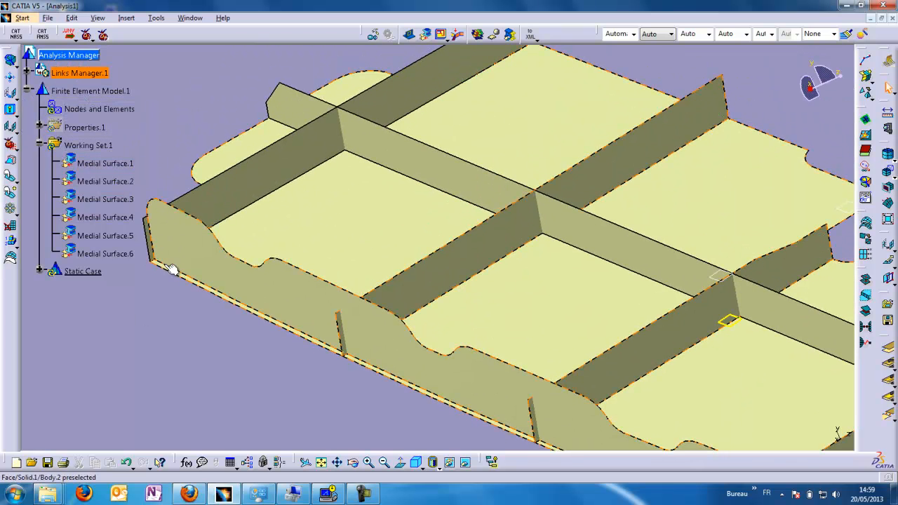
click(104, 163)
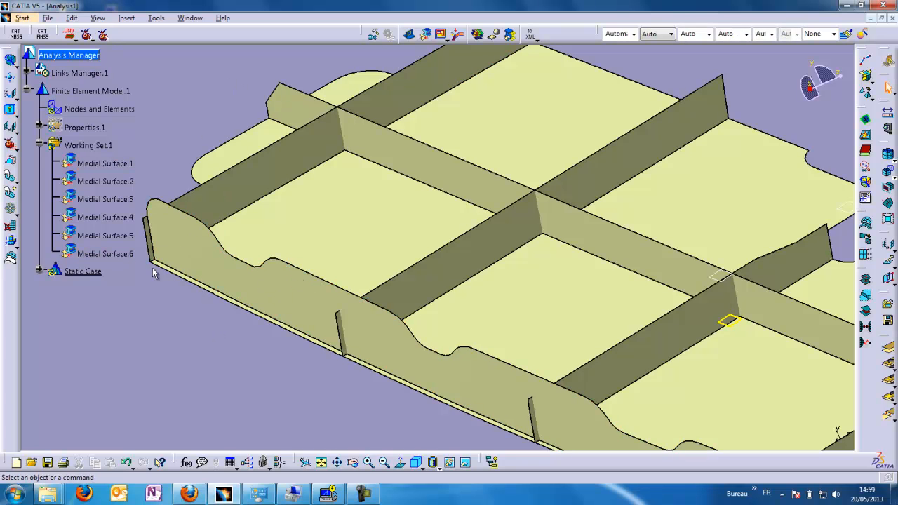
double_click(104, 253)
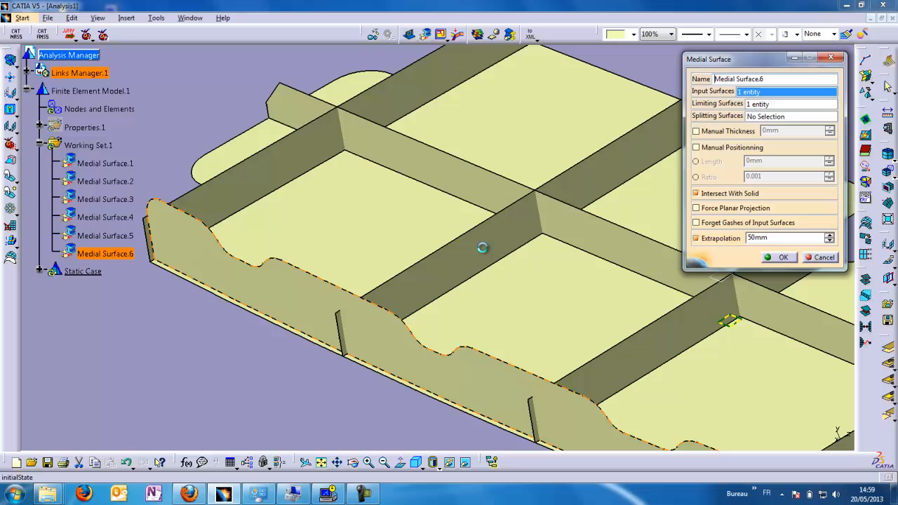
click(696, 147)
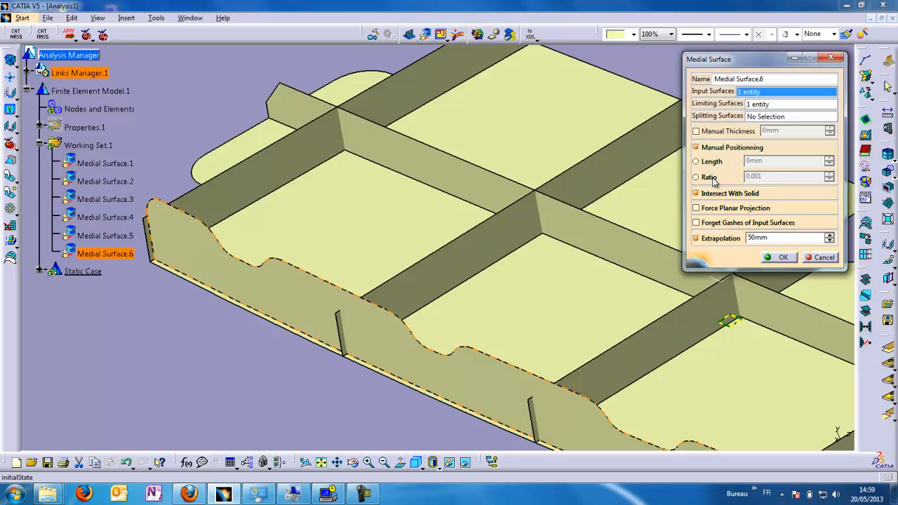
click(696, 177)
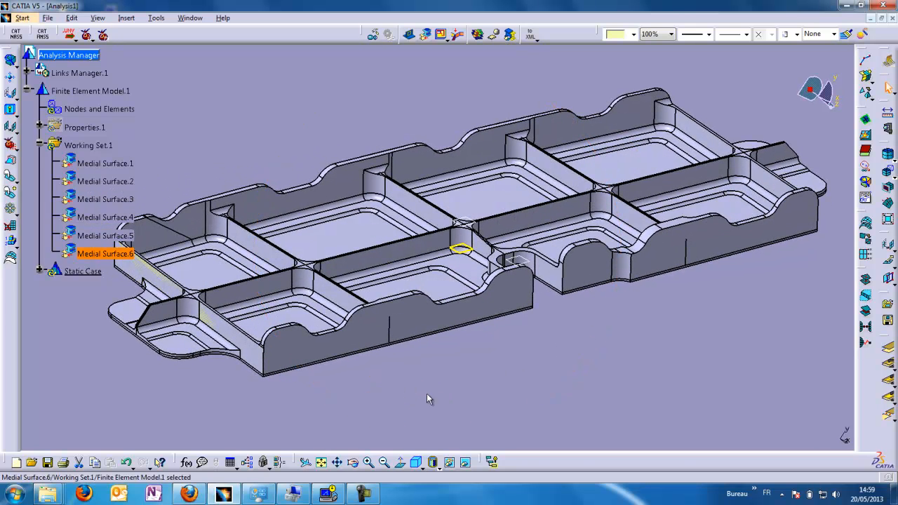
mouse_move(468, 53)
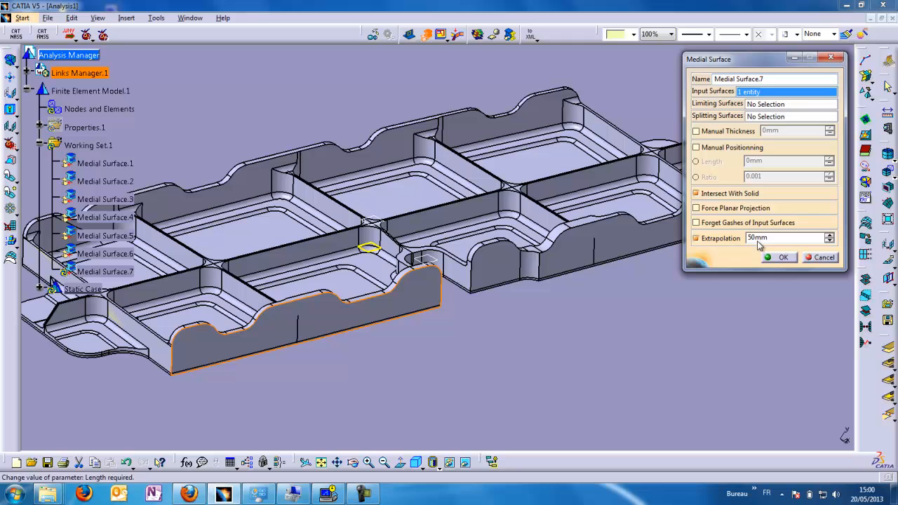
Create Medial Surface.7 limited by the medial plane with Ratio positioning.
click(791, 104)
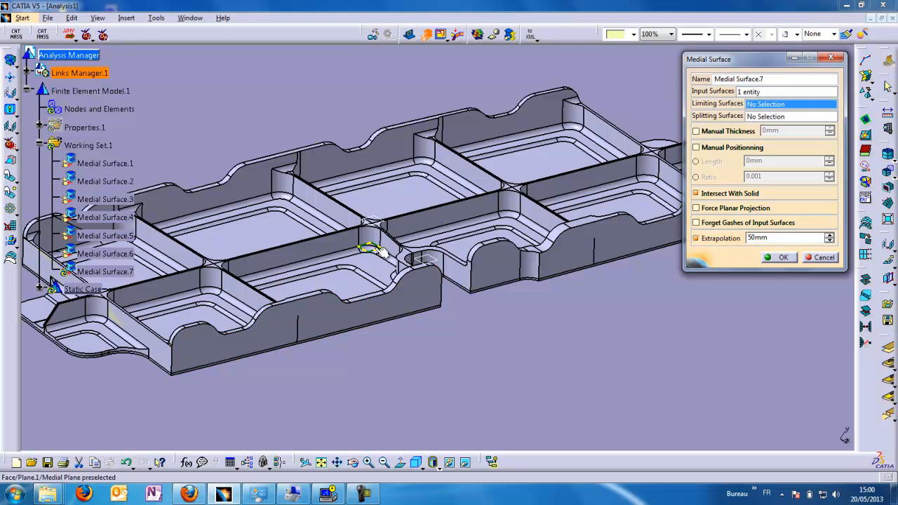
click(370, 248)
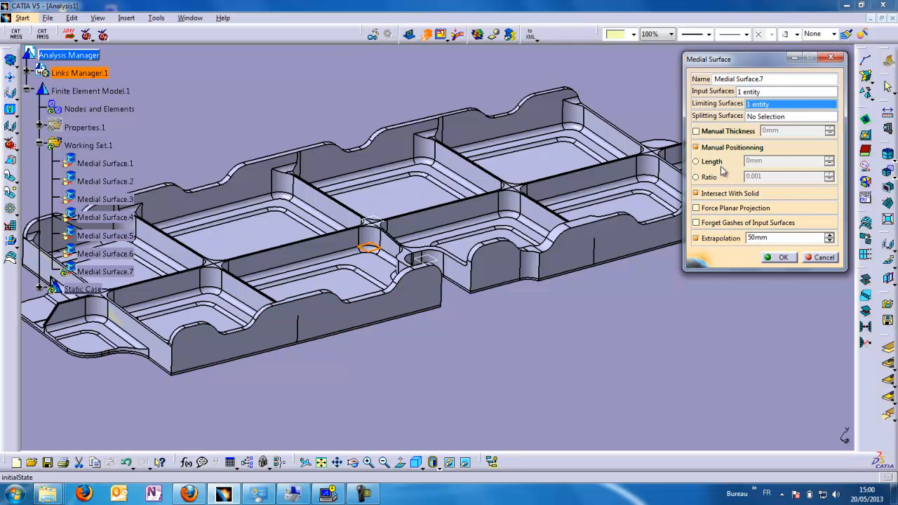
click(696, 176)
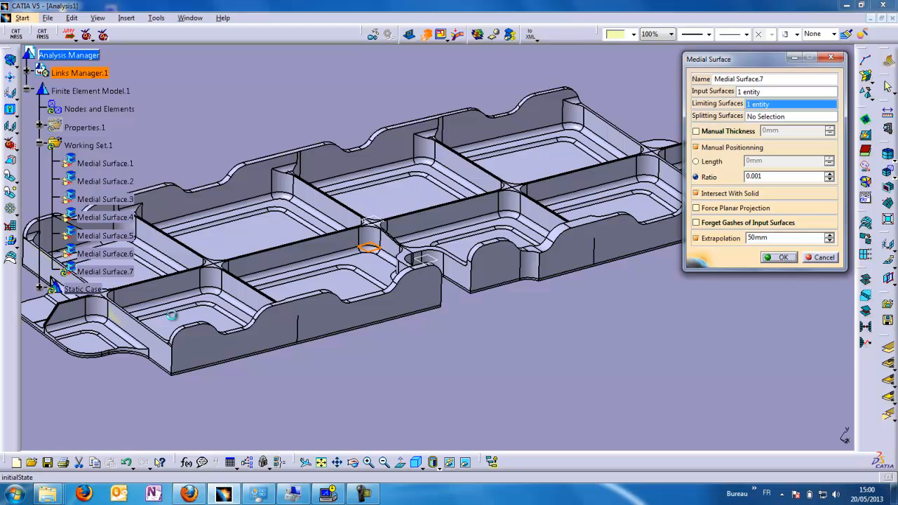
click(779, 257)
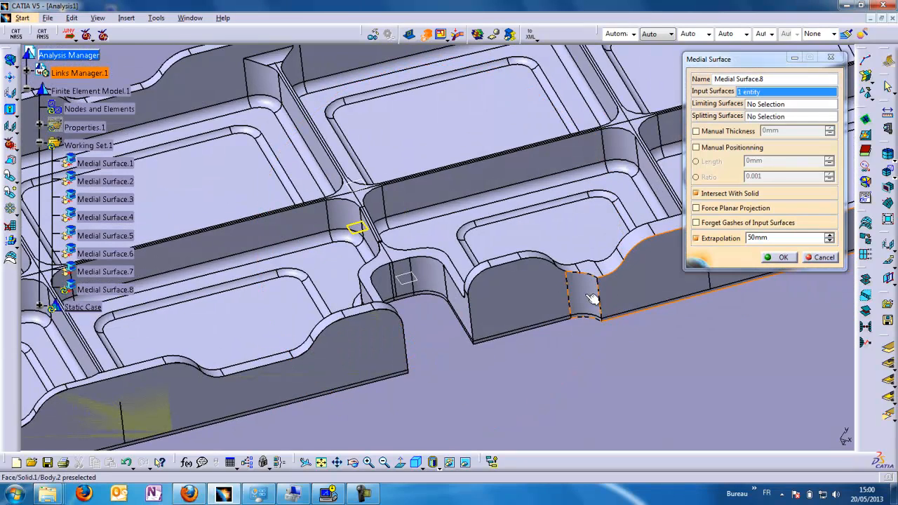
Define Medial Surface.8 from the end wall face with Ratio positioning and 5mm extrapolation.
click(589, 297)
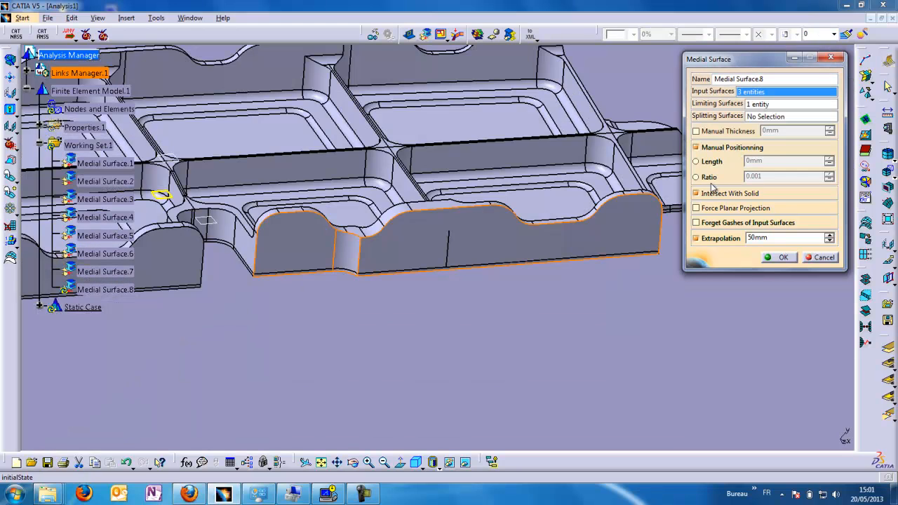
click(696, 177)
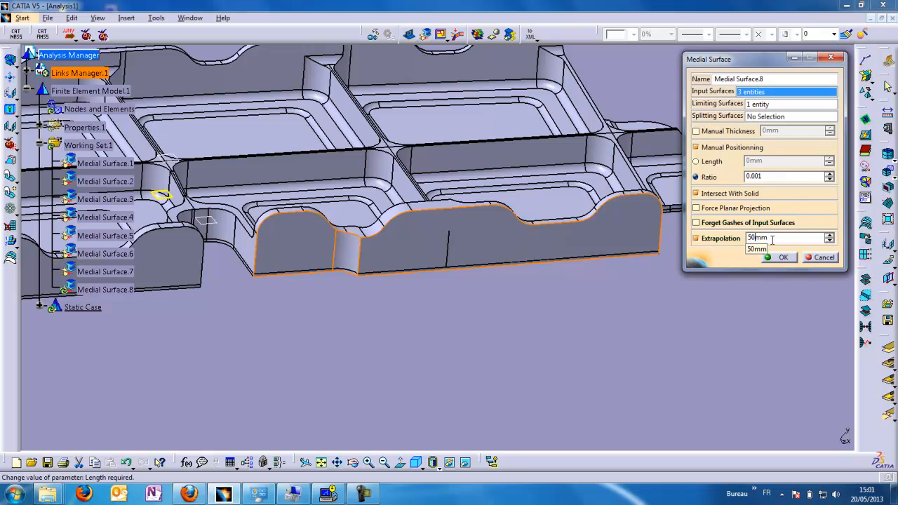
text(5mm)
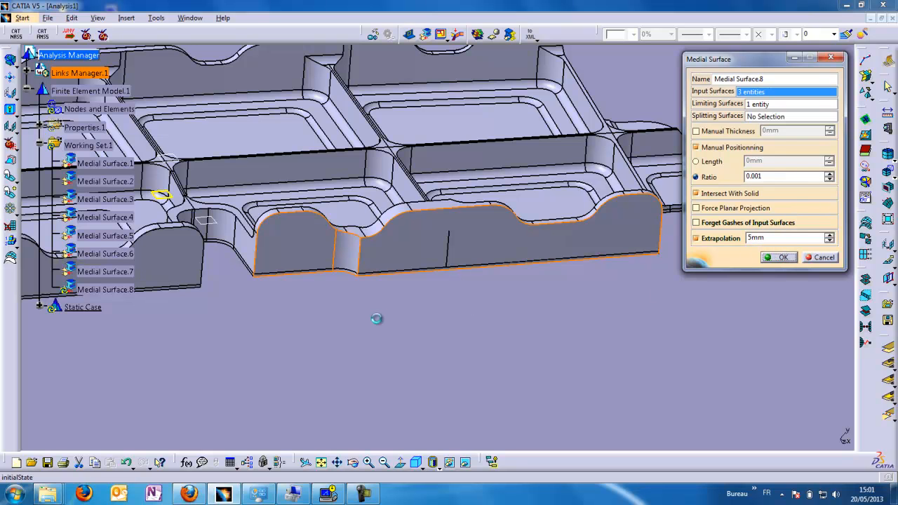
mouse_move(381, 344)
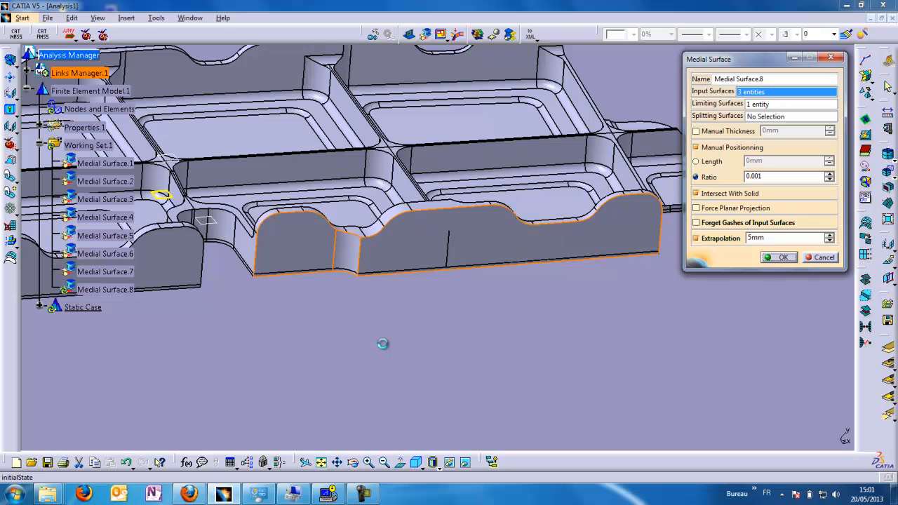
mouse_move(429, 338)
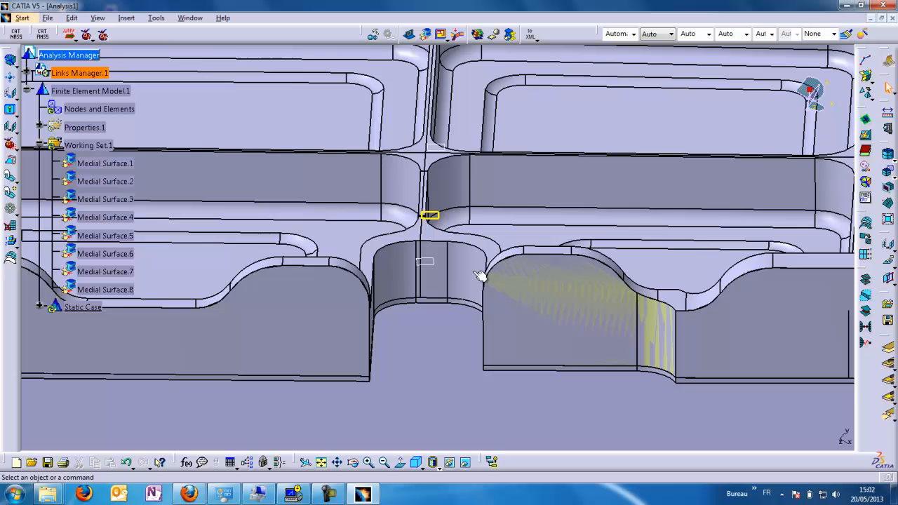
Start the next medial surface with Manual Positioning enabled and confirm it.
click(88, 145)
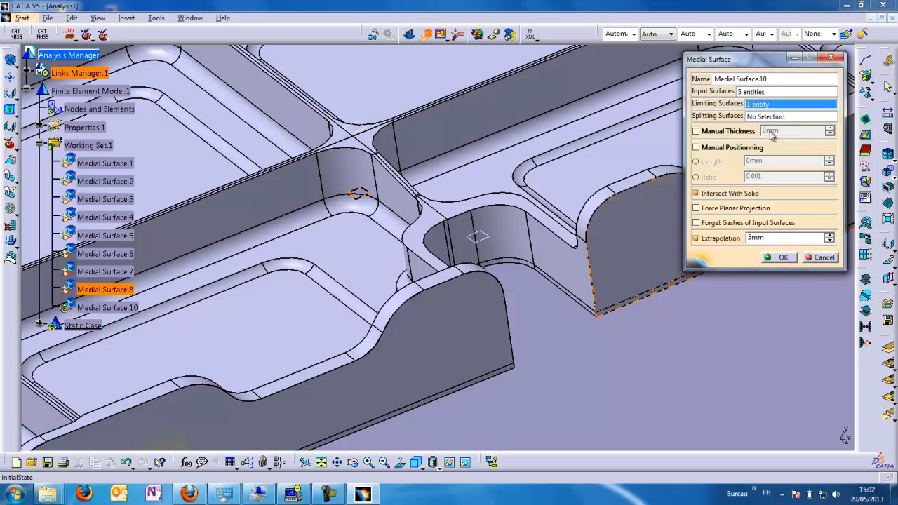
click(696, 147)
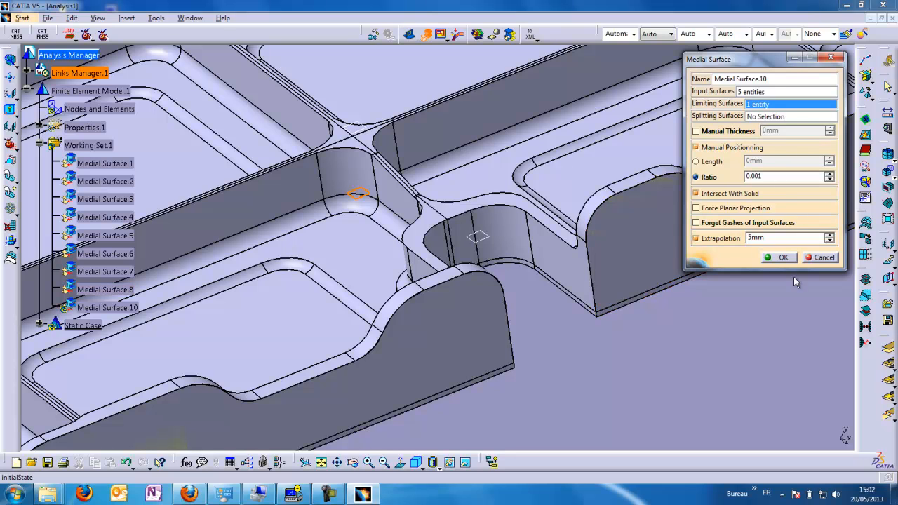
click(779, 256)
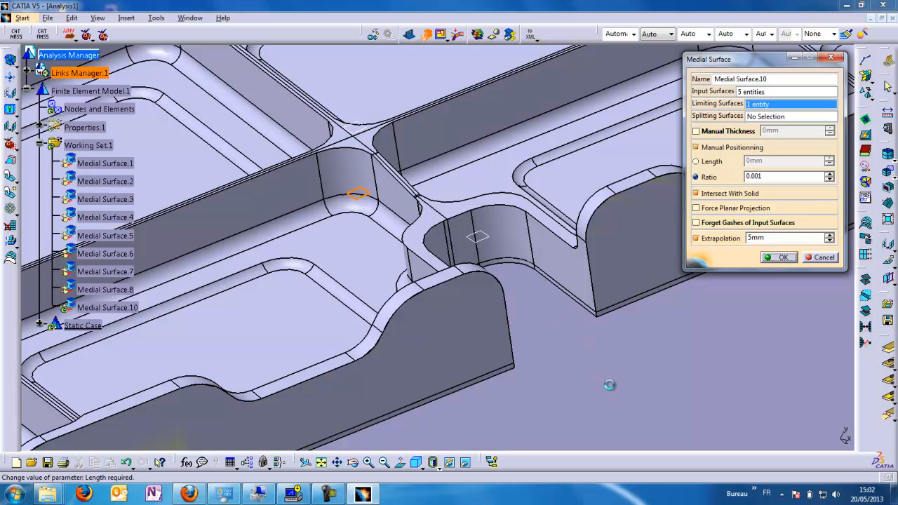
mouse_move(574, 351)
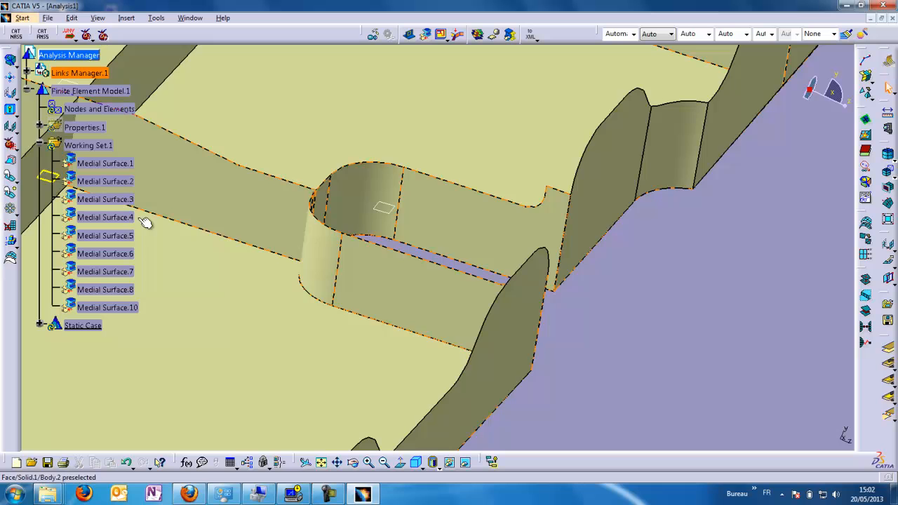
Reopen Medial Surface.10 with its five input faces and two limiting surfaces and confirm it.
double_click(106, 308)
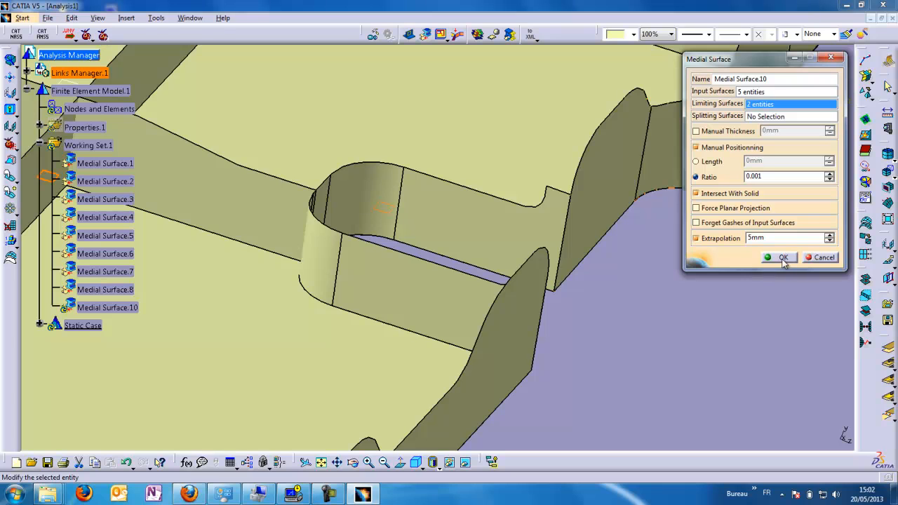
click(783, 258)
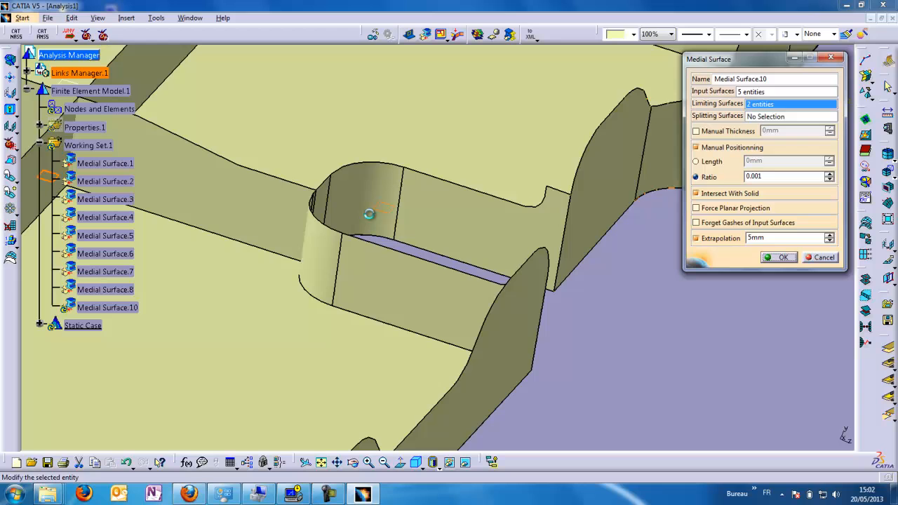
click(783, 257)
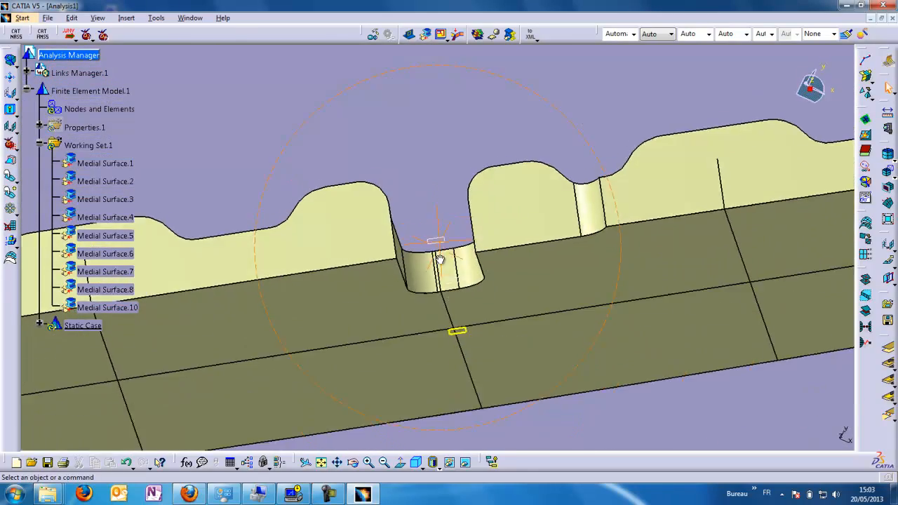
Show the whole rib's pocketed side and start a Pocket Split.
drag(438, 260, 533, 267)
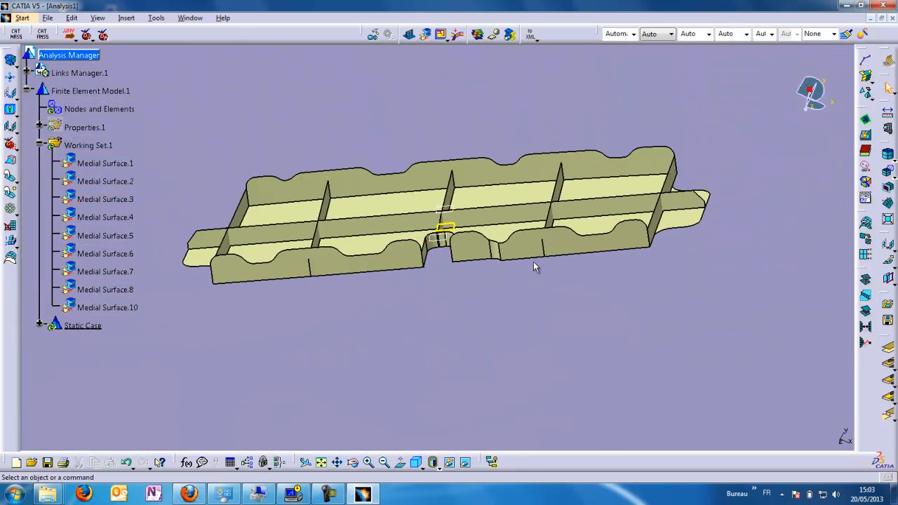
drag(533, 267, 294, 283)
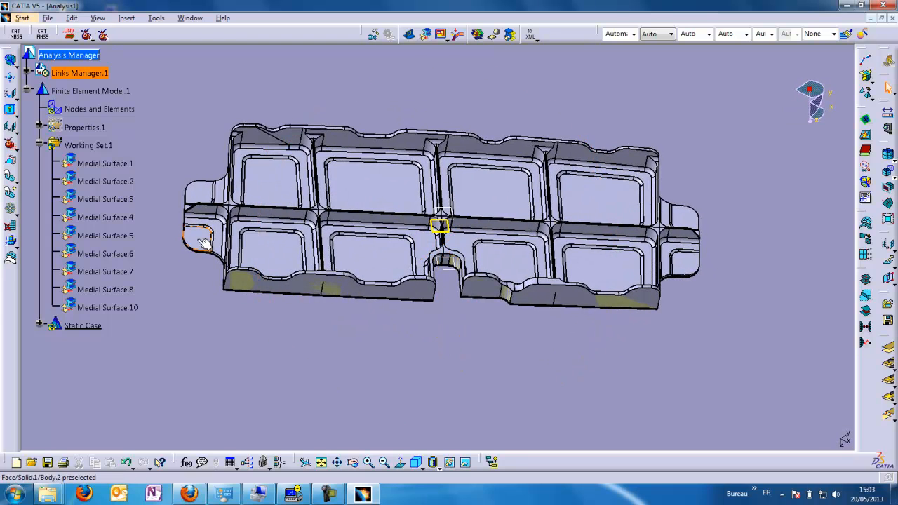
click(105, 163)
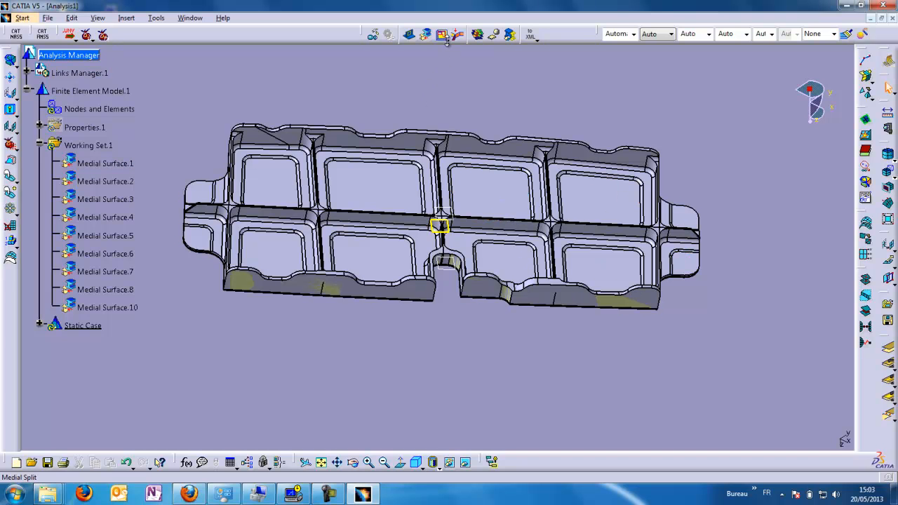
click(442, 33)
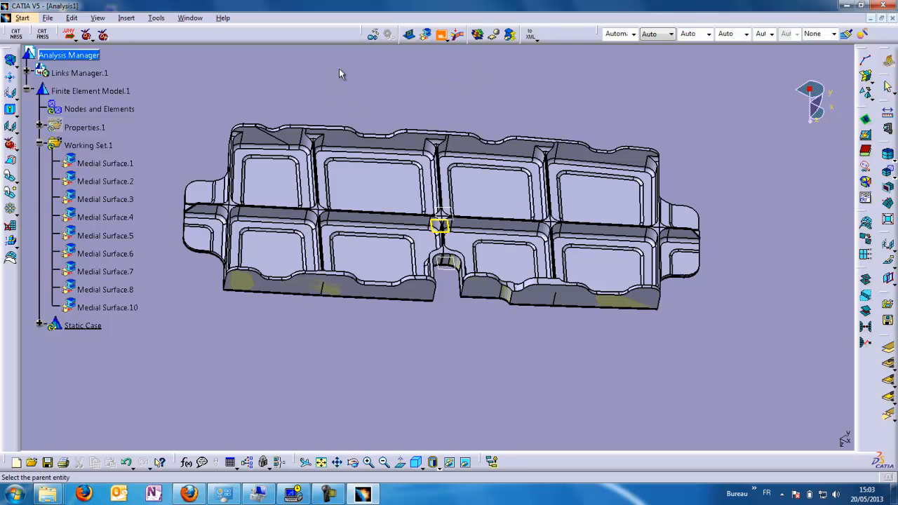
mouse_move(147, 344)
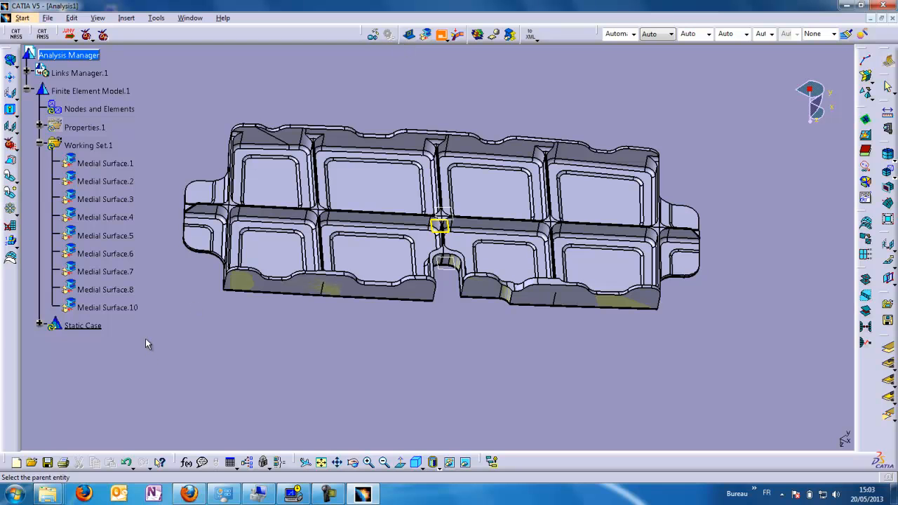
mouse_move(185, 131)
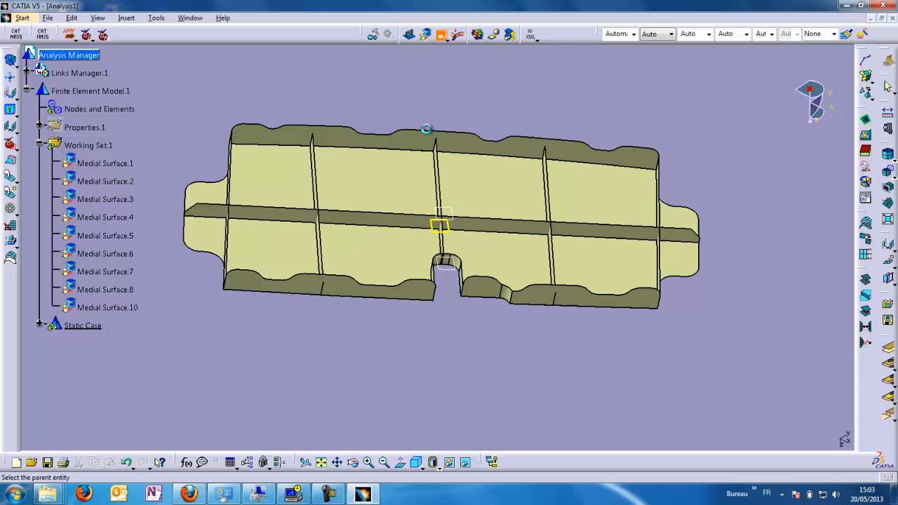
Create Pocket Split.1 under Medial Surface.1 from twelve pocket faces of the rib.
click(511, 33)
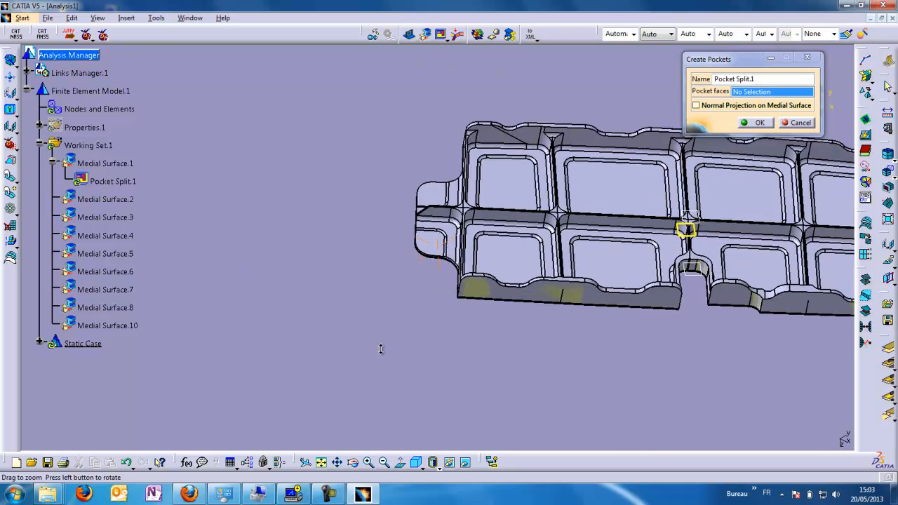
drag(382, 348, 364, 413)
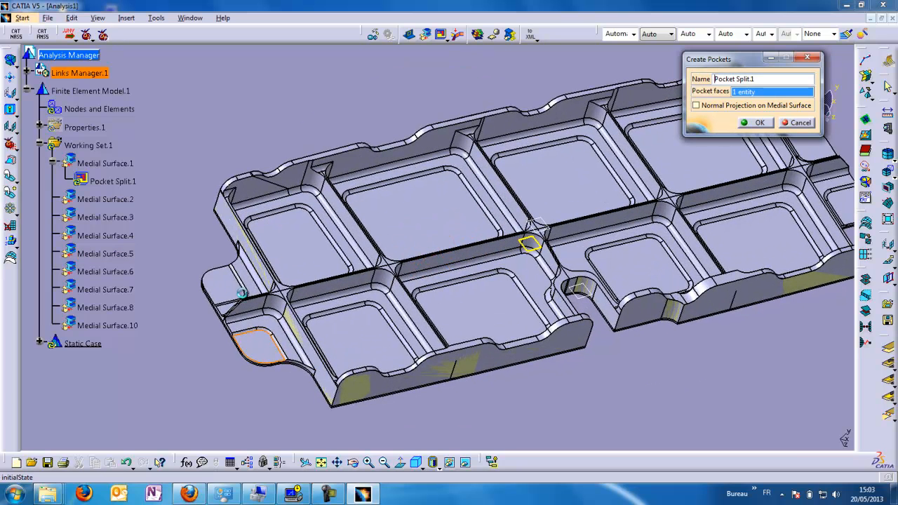
click(312, 272)
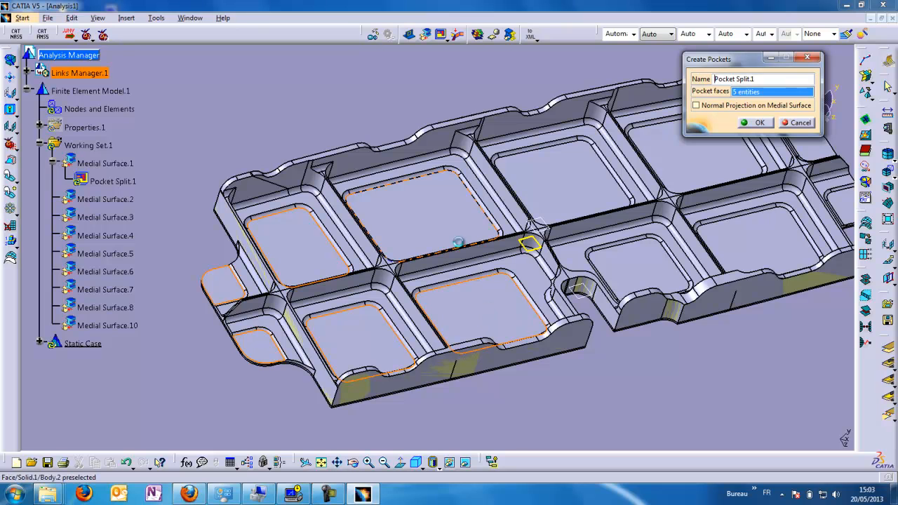
click(638, 284)
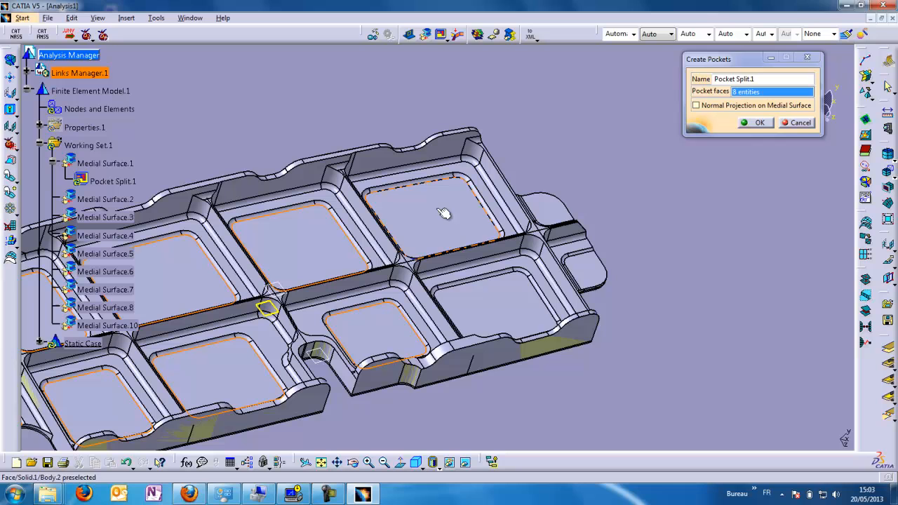
click(550, 208)
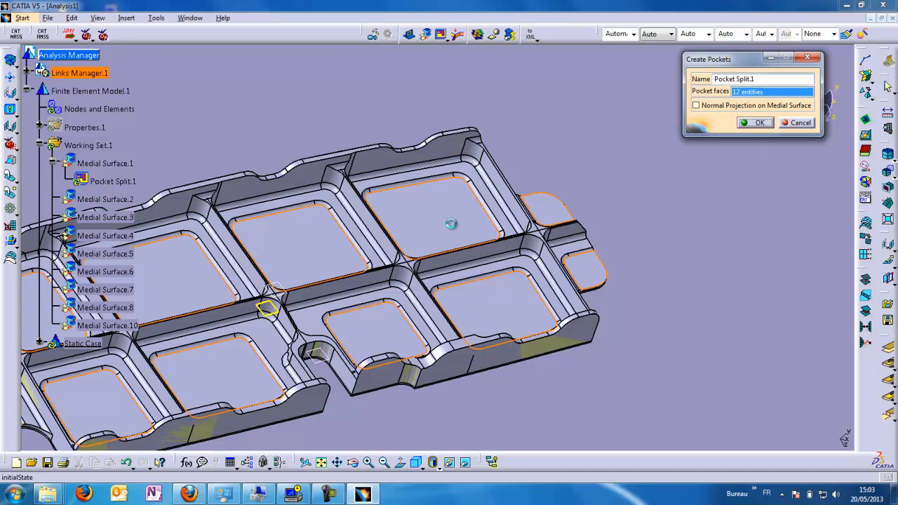
mouse_move(536, 160)
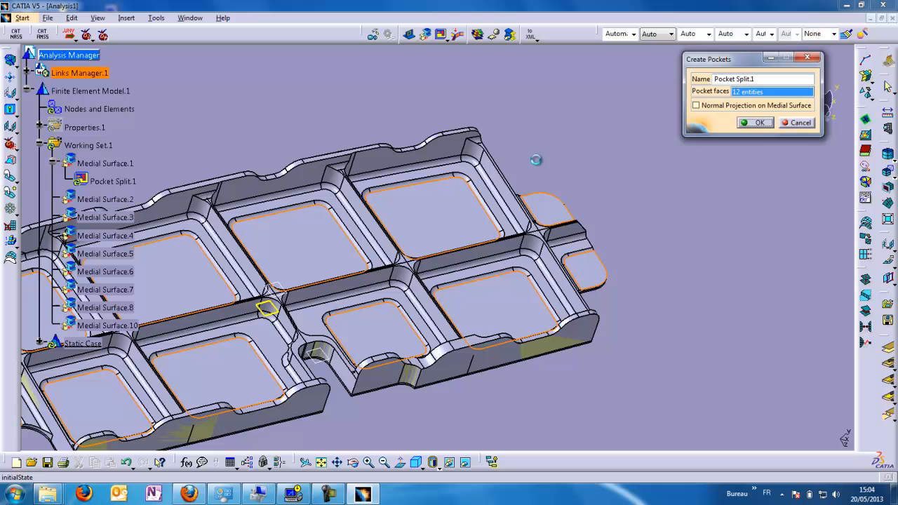
click(755, 122)
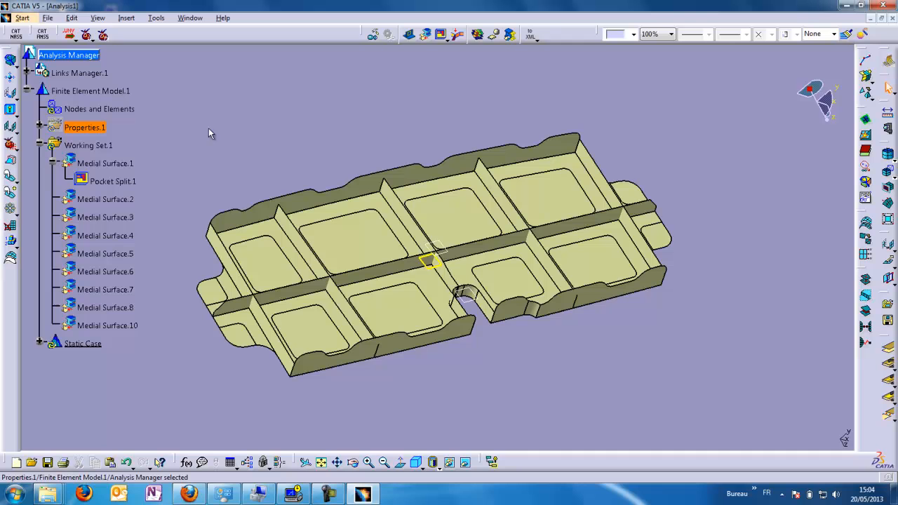
mouse_move(258, 135)
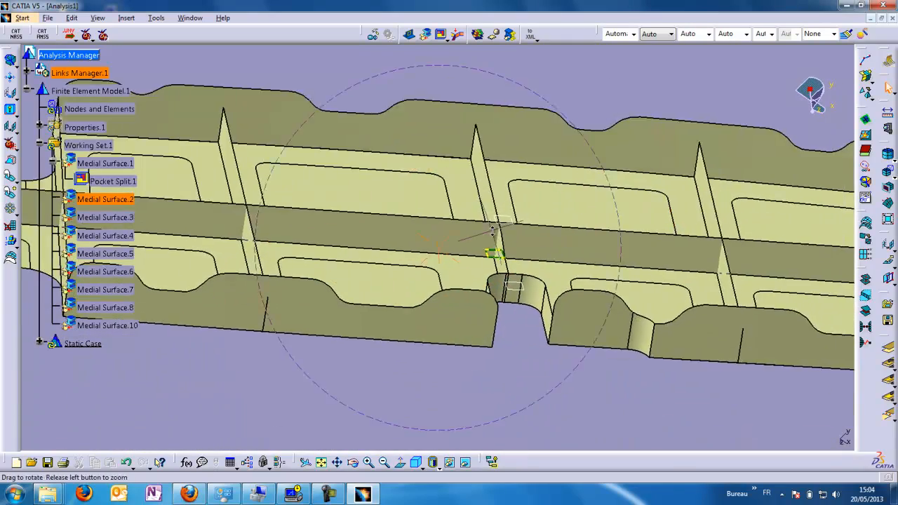
drag(491, 252, 421, 311)
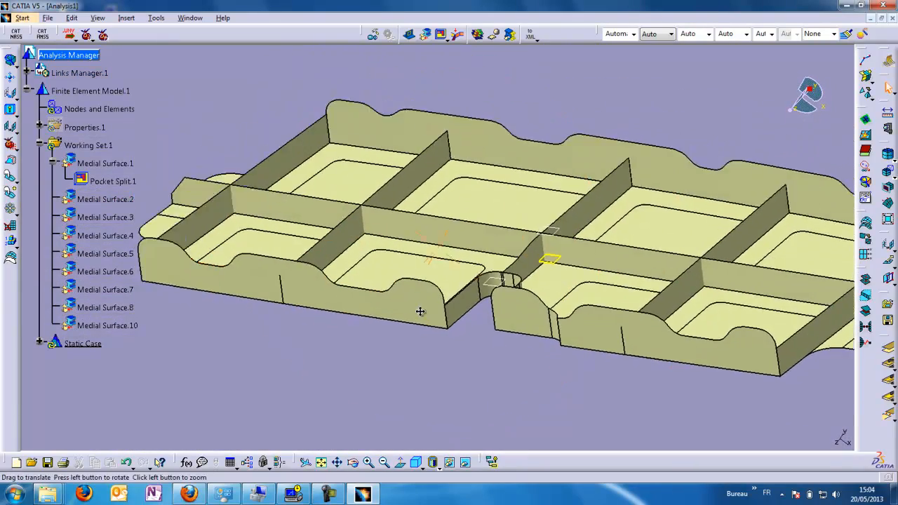
drag(421, 309, 362, 245)
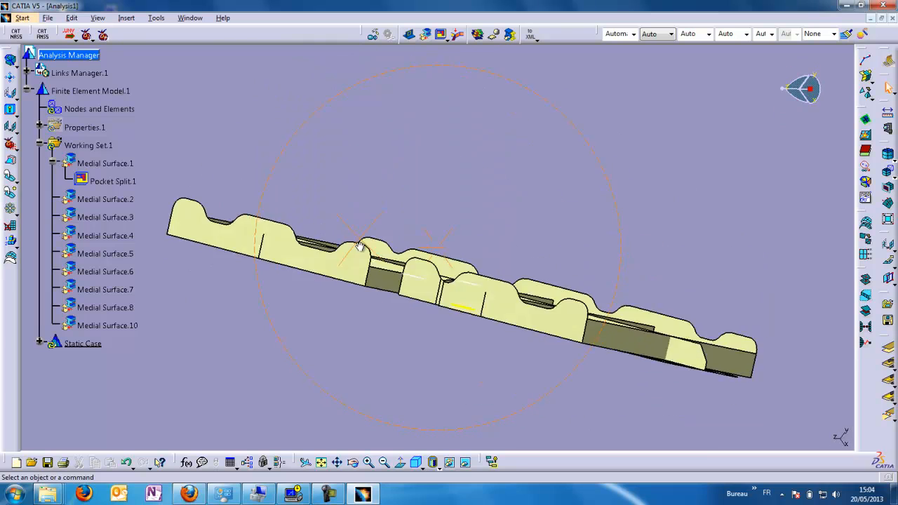
drag(359, 247, 522, 81)
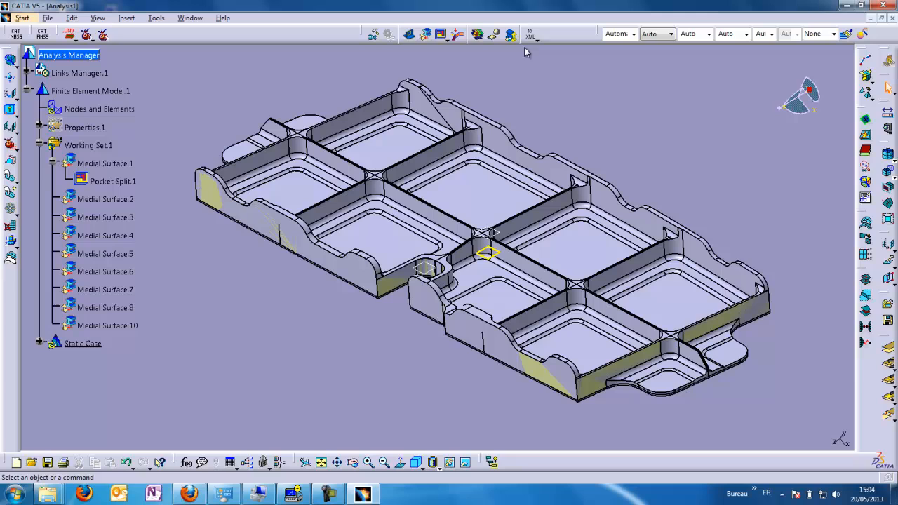
mouse_move(698, 205)
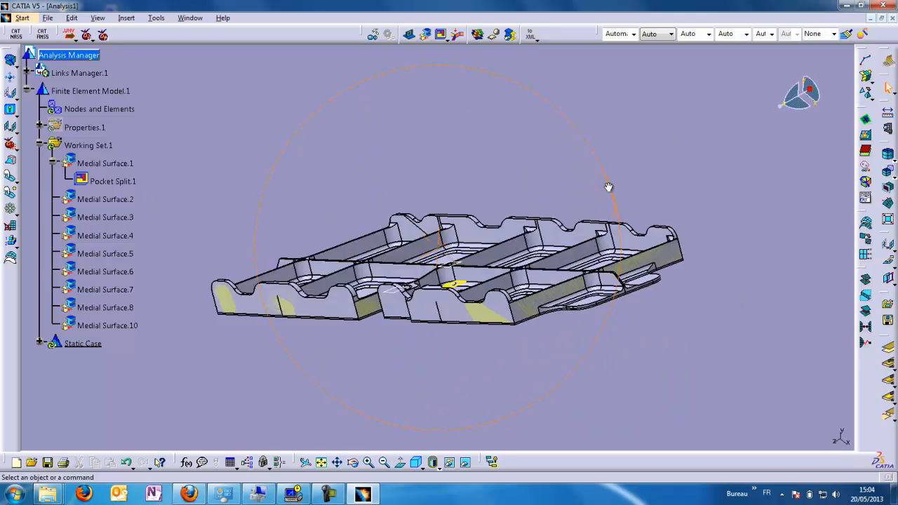
drag(609, 186, 404, 306)
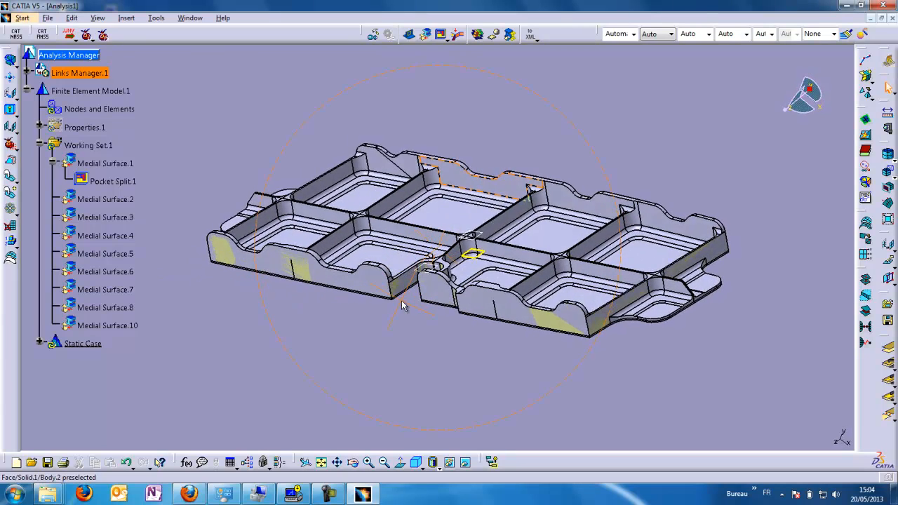